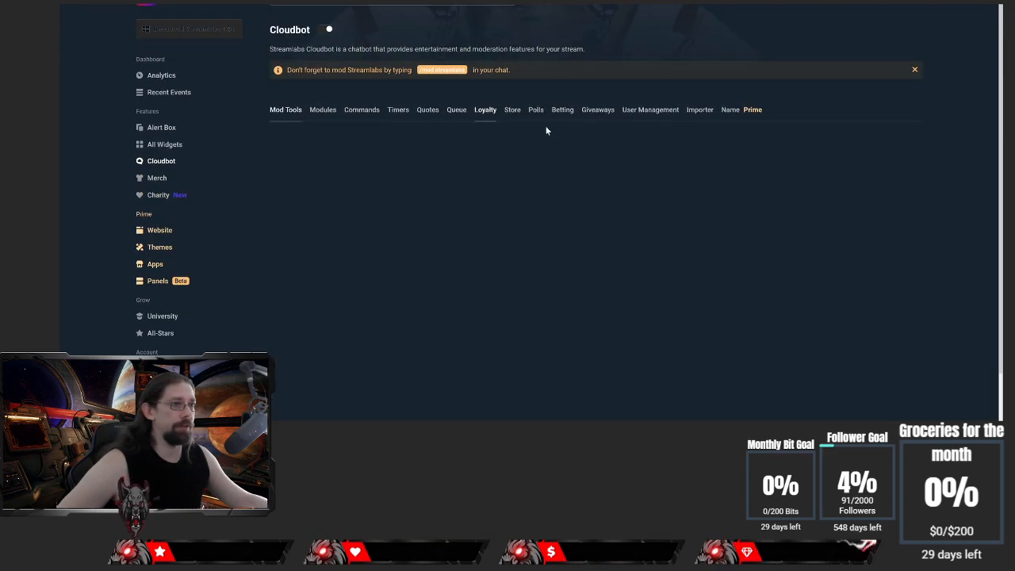
- Show Cloudbot's Loyalty settings with the points system enabled and currency named Points
{"action": "left_click", "coordinate": [485, 110]}
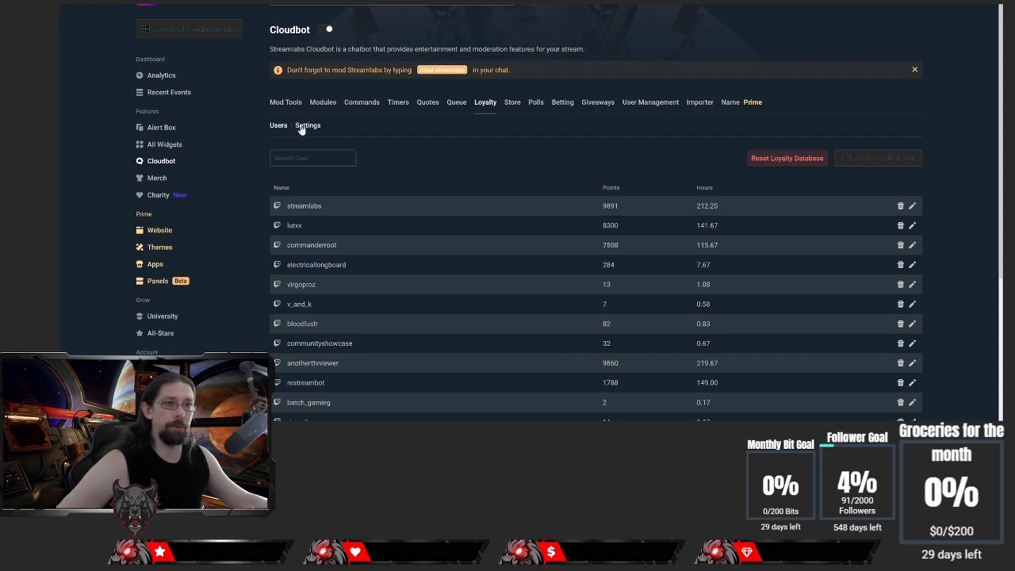
{"action": "left_click", "coordinate": [307, 125]}
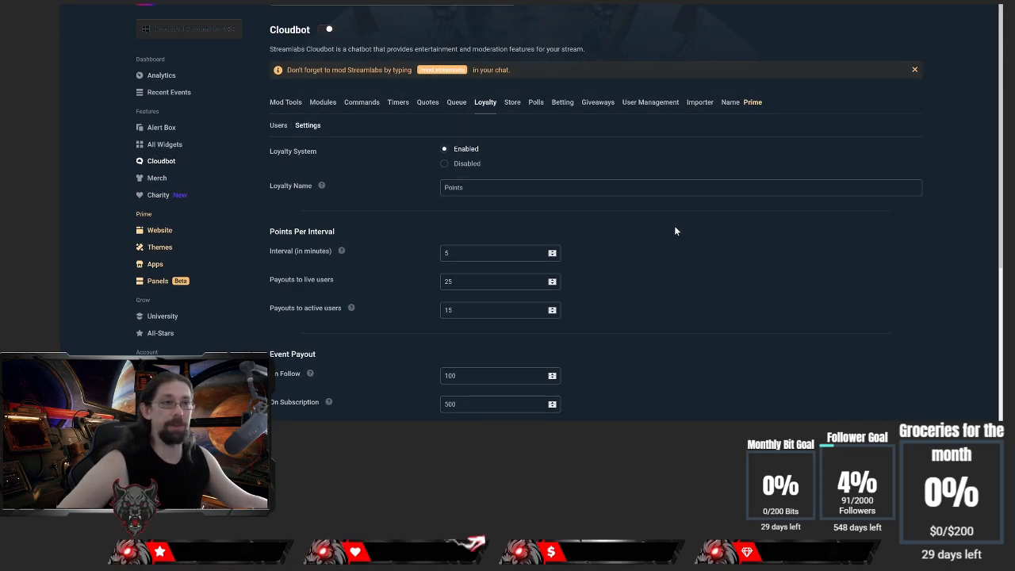
{"action": "mouse_move", "coordinate": [713, 212]}
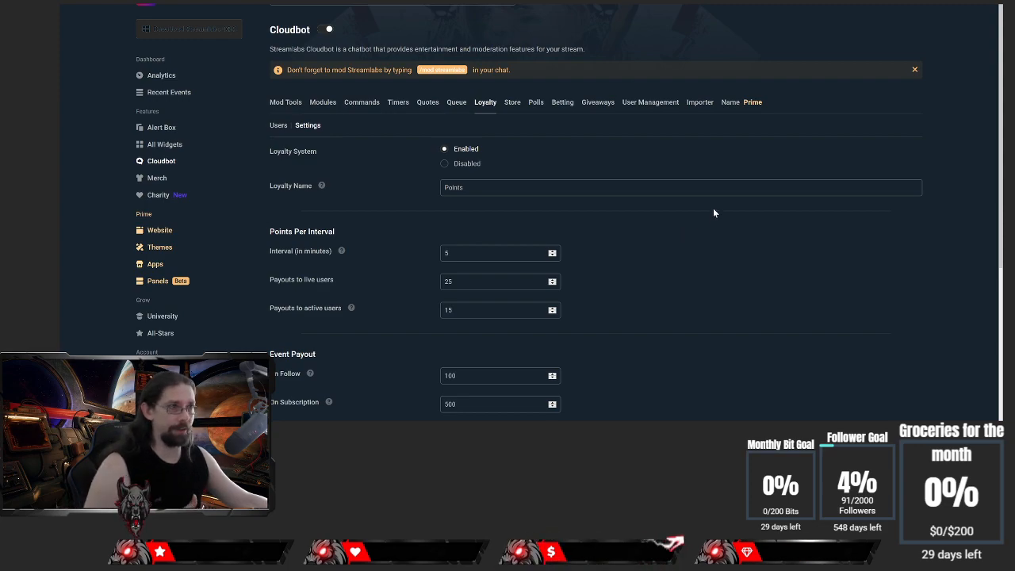
{"action": "mouse_move", "coordinate": [663, 173]}
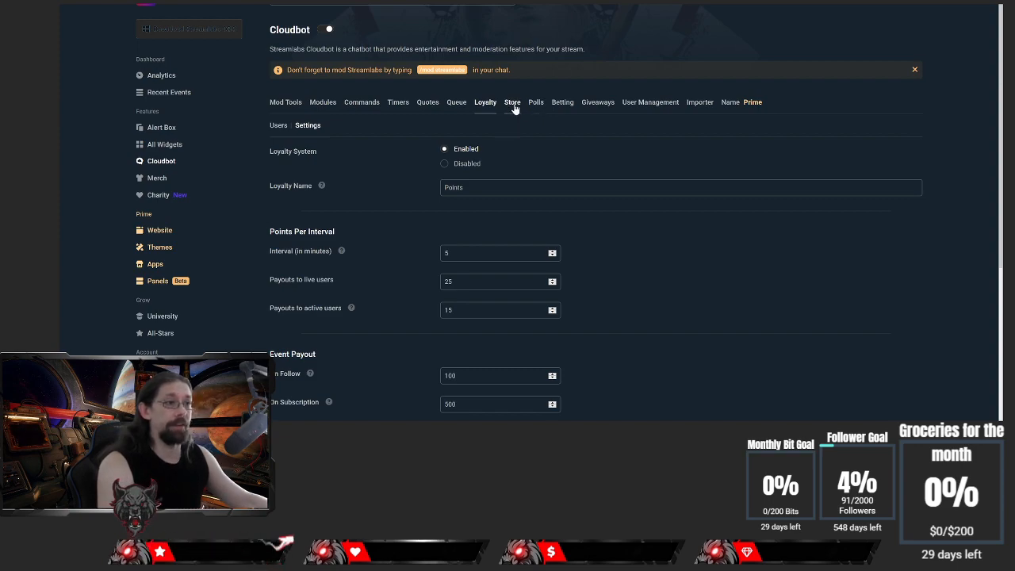
- Browse the Loyalty Store items and edit the Oh hell no! Stream Perk costing 50
{"action": "left_click", "coordinate": [512, 101]}
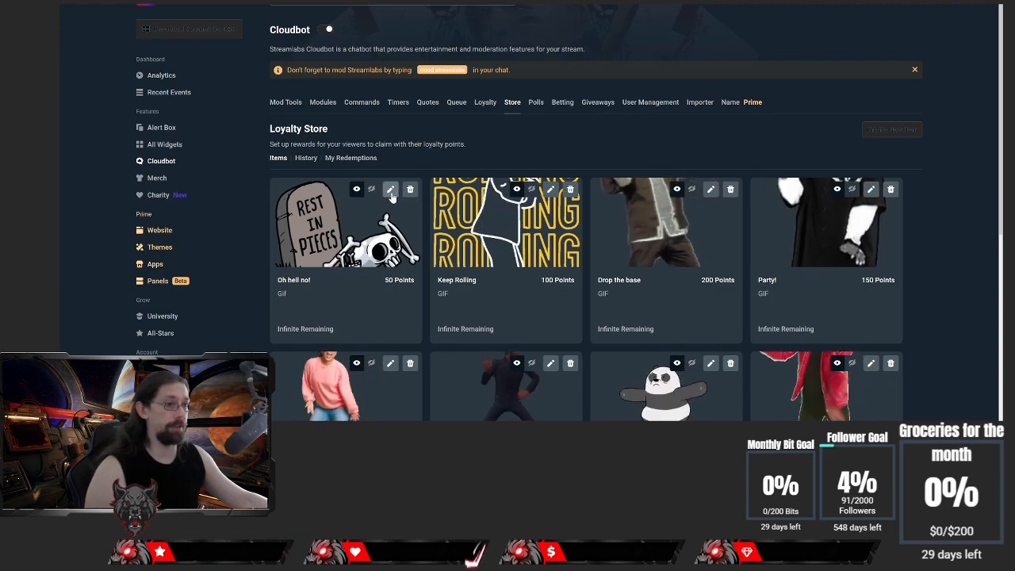
{"action": "scroll", "scroll_direction": "down", "scroll_amount": 3}
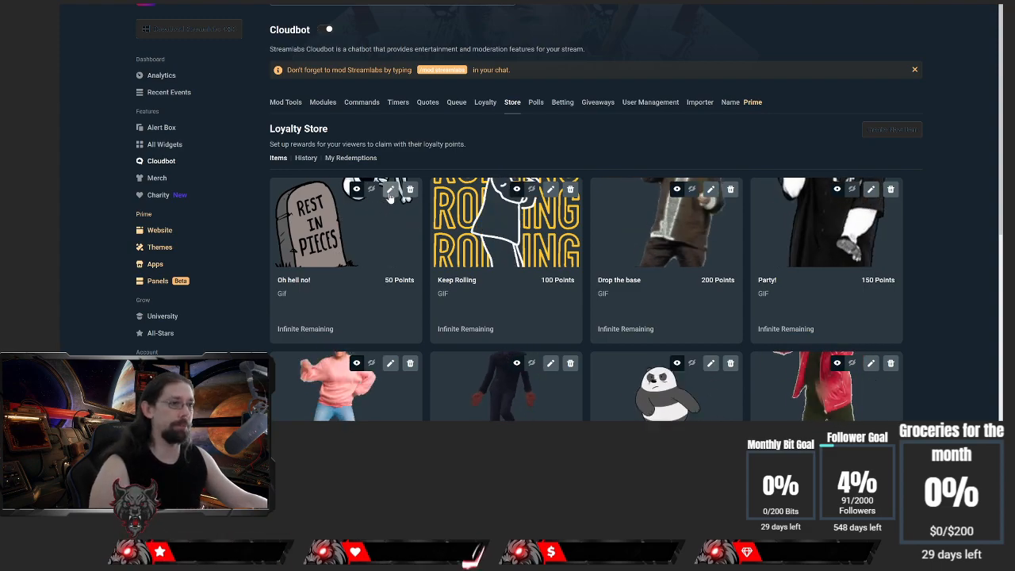
{"action": "left_click", "coordinate": [390, 189]}
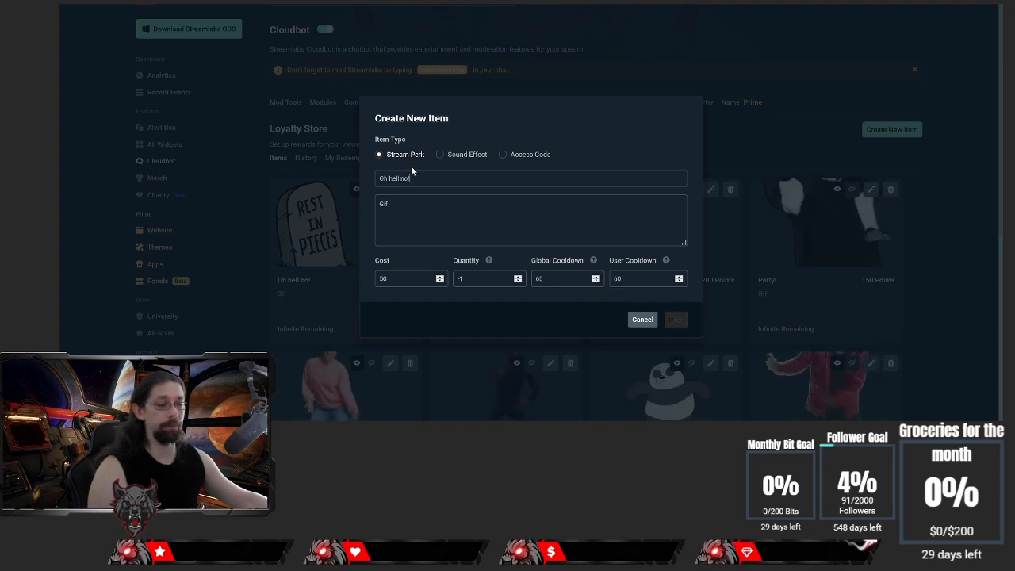
{"action": "mouse_move", "coordinate": [444, 161]}
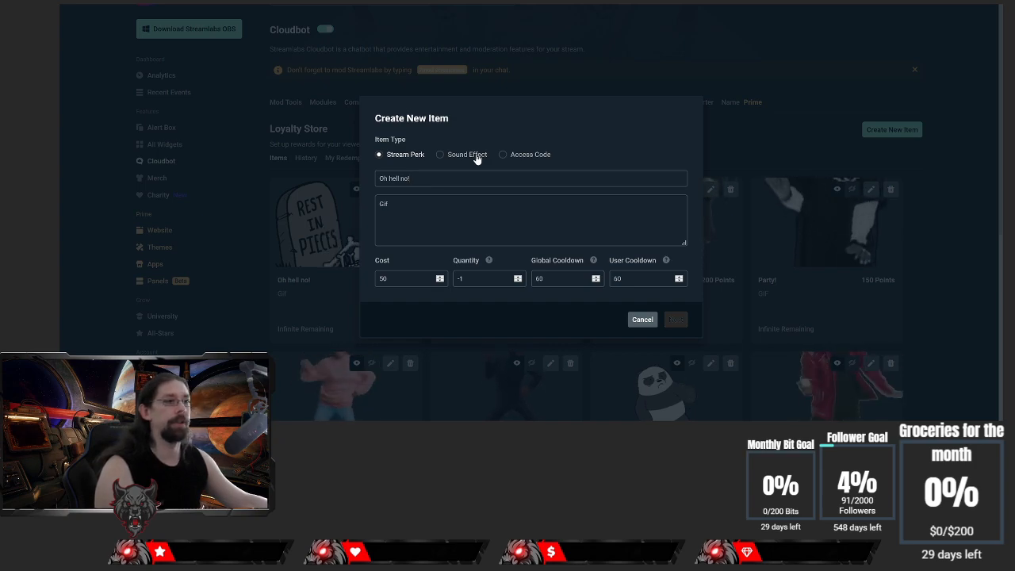
- Keep the item type as Stream Perk and set its quantity to -1 (infinite)
{"action": "left_click", "coordinate": [441, 155]}
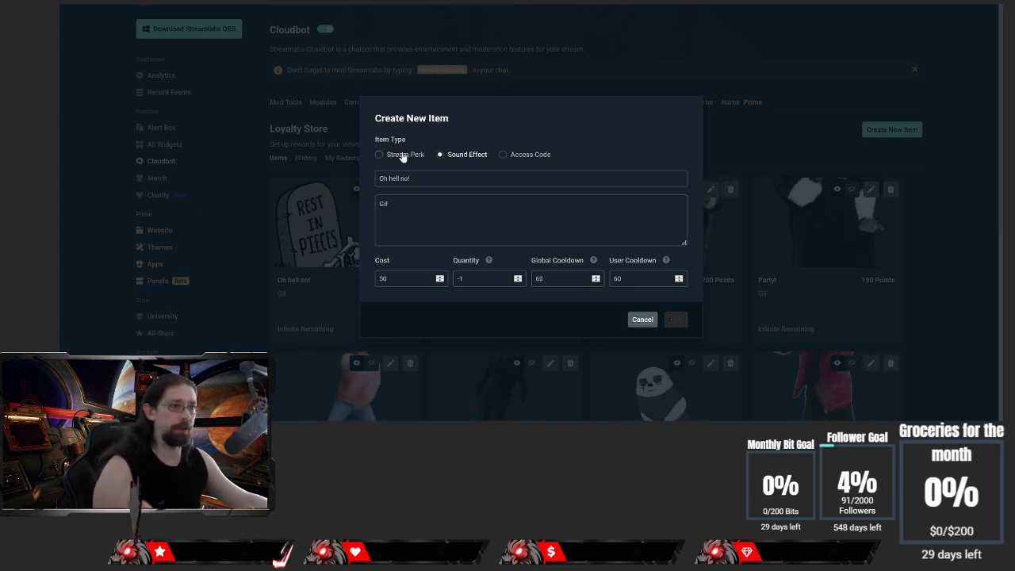
{"action": "left_click", "coordinate": [379, 155]}
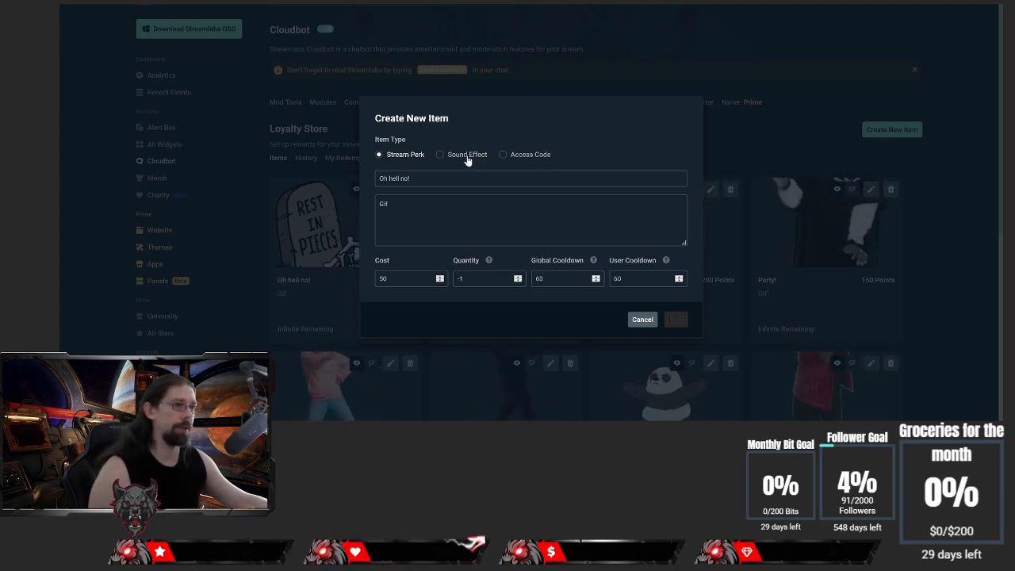
{"action": "left_click", "coordinate": [441, 153]}
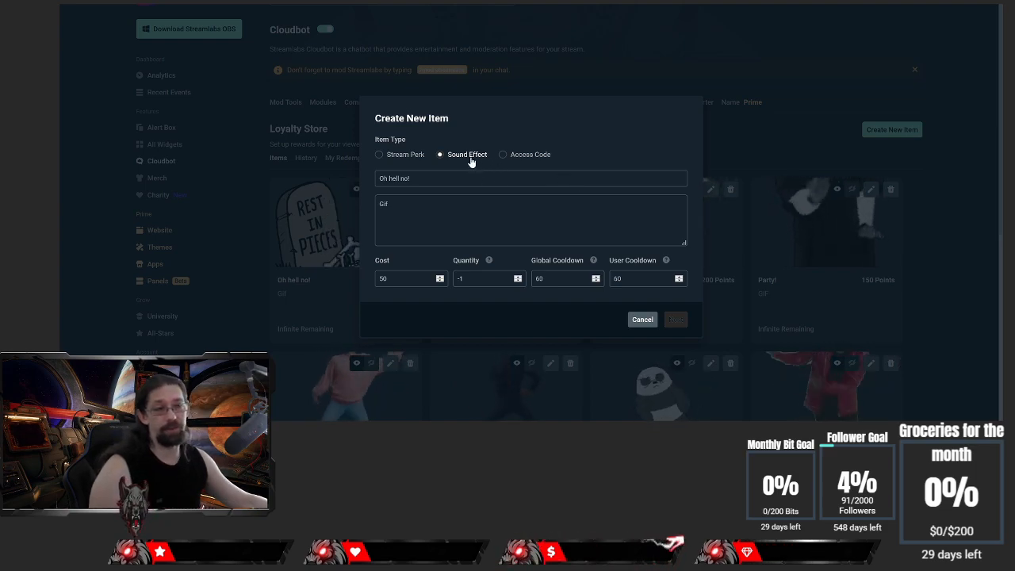
{"action": "mouse_move", "coordinate": [489, 168]}
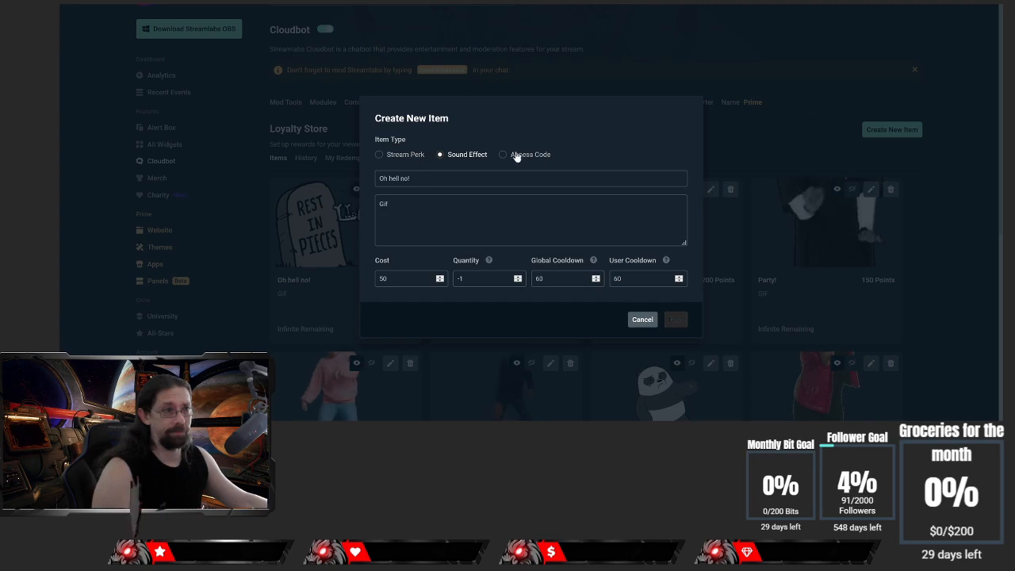
{"action": "left_click", "coordinate": [379, 154]}
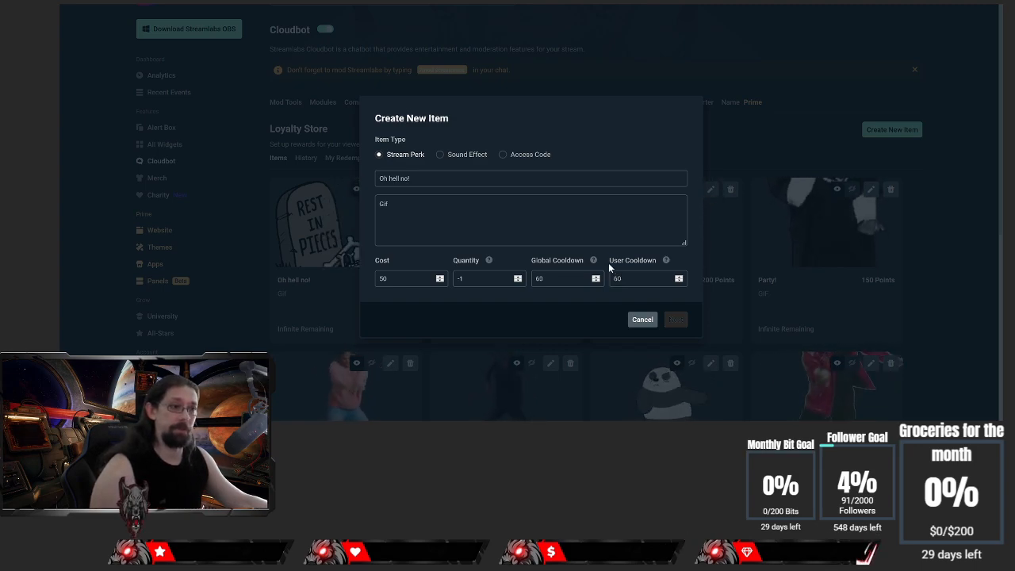
{"action": "mouse_move", "coordinate": [488, 260]}
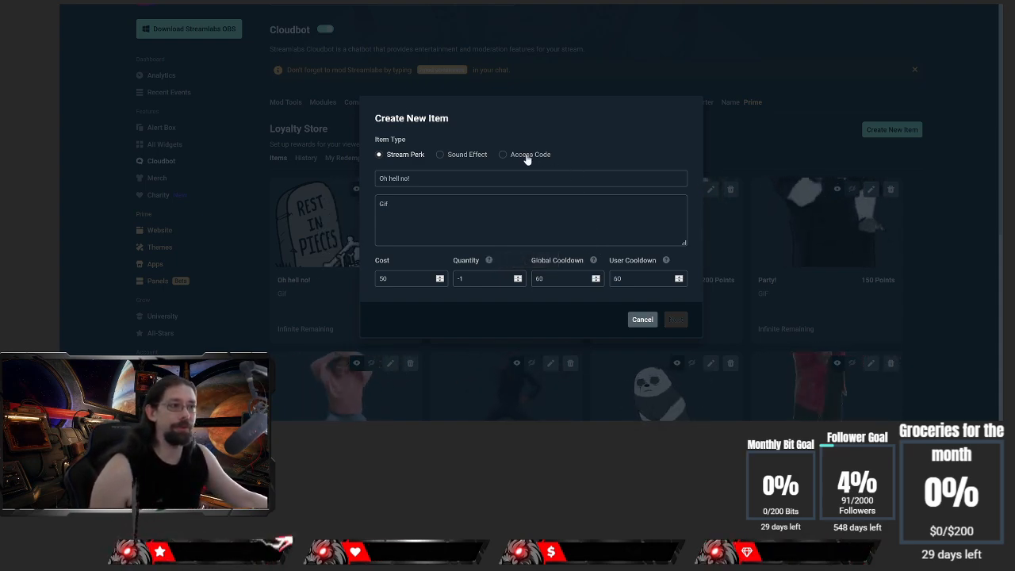
{"action": "left_click", "coordinate": [479, 279]}
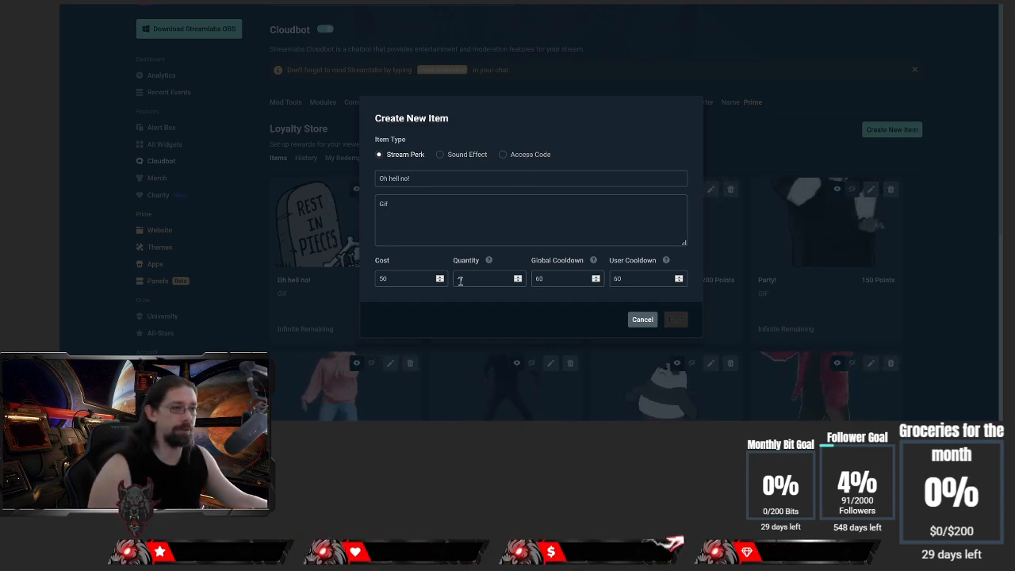
{"action": "type", "text": "-1"}
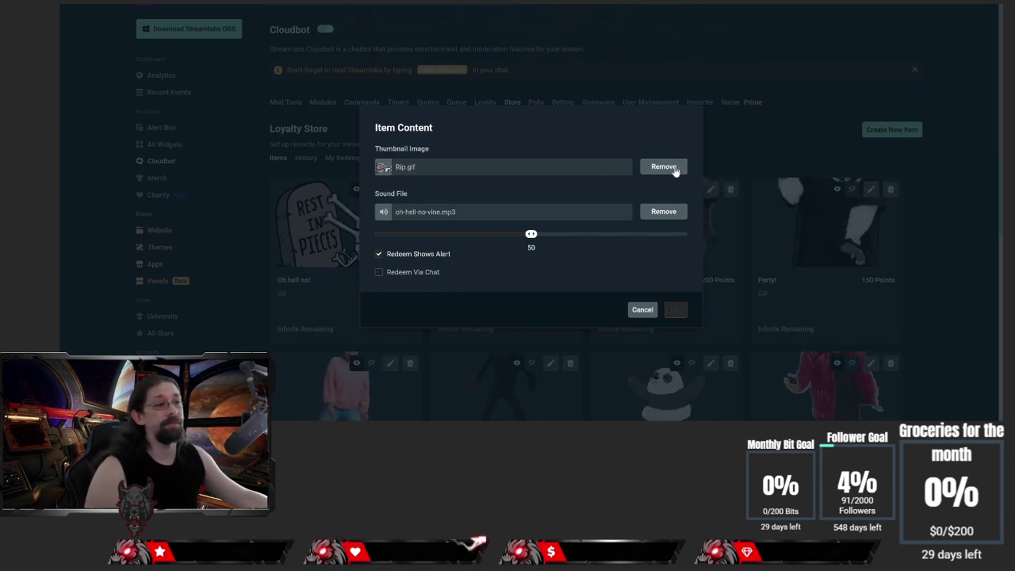
{"action": "left_click", "coordinate": [503, 166]}
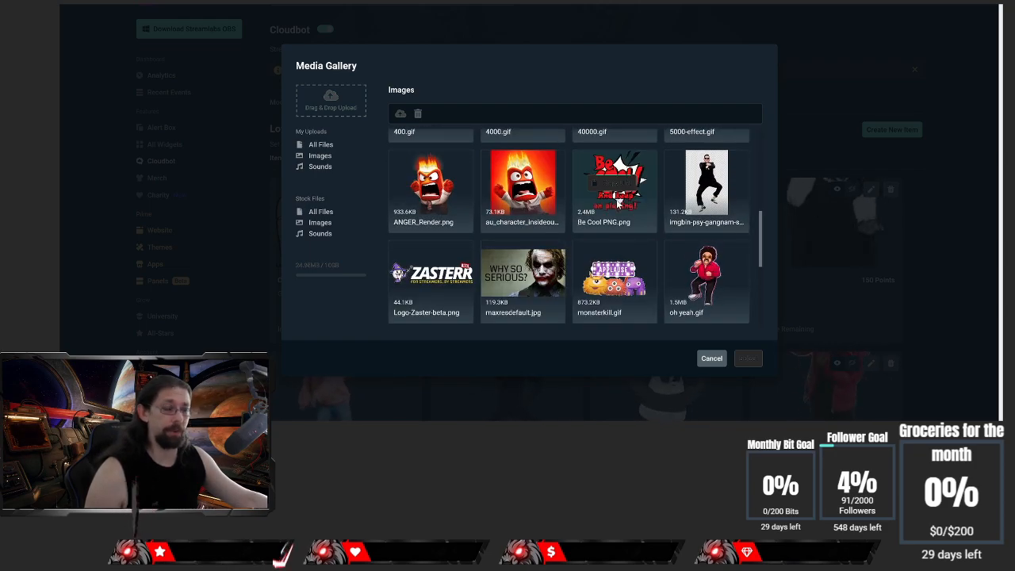
{"action": "scroll", "scroll_direction": "down", "scroll_amount": 3}
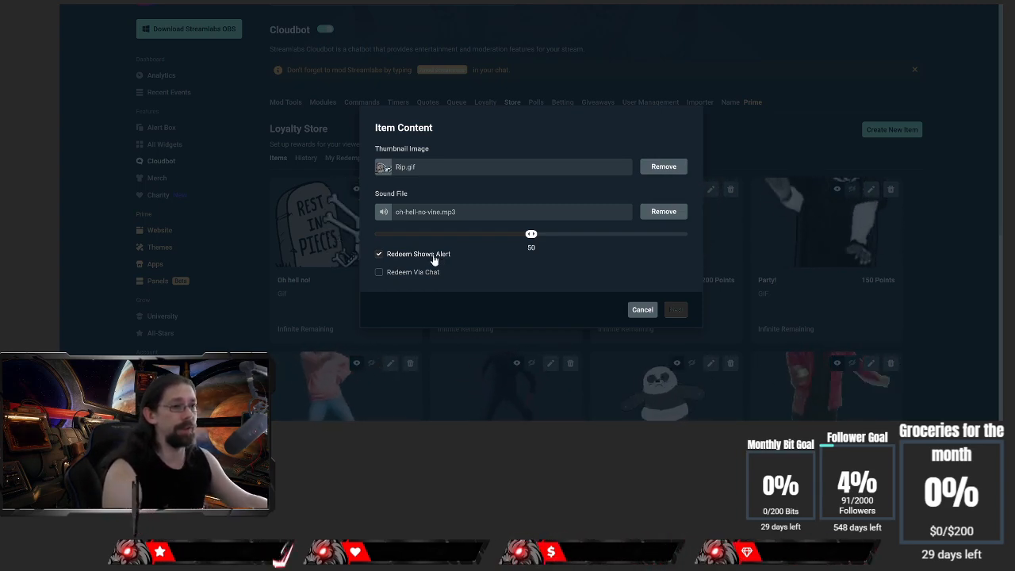
{"action": "mouse_move", "coordinate": [549, 55]}
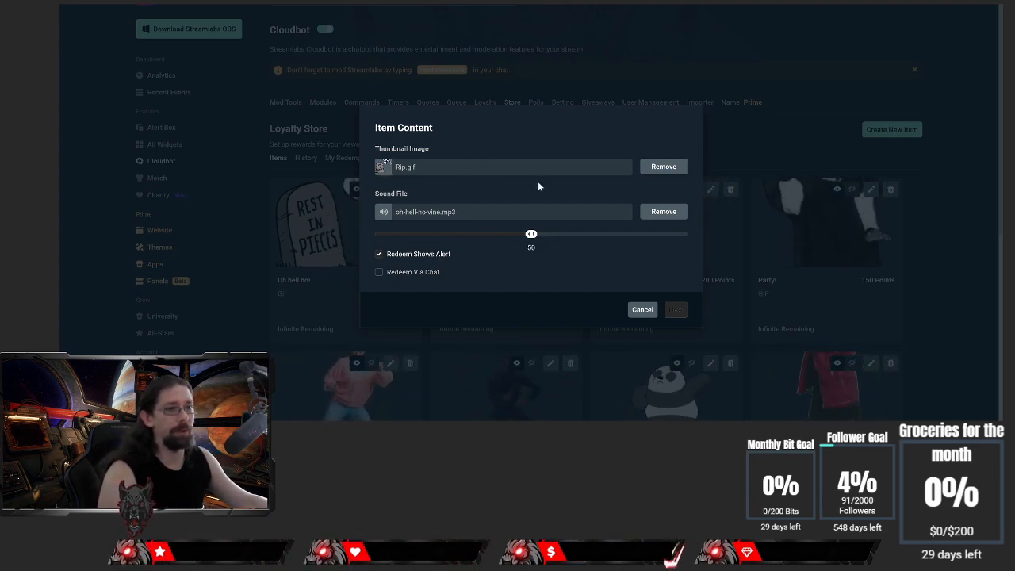
{"action": "mouse_move", "coordinate": [434, 267]}
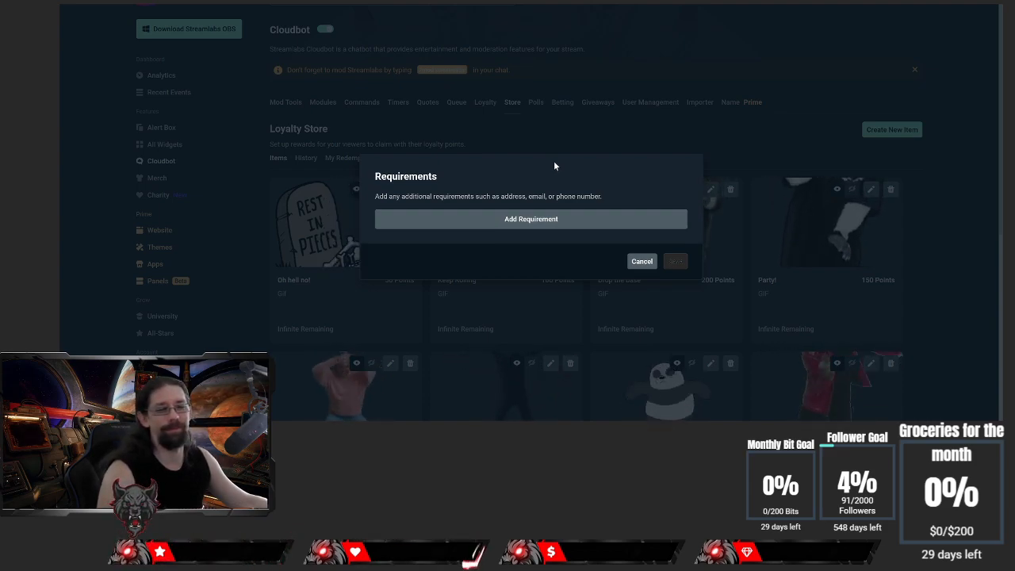
{"action": "mouse_move", "coordinate": [605, 169]}
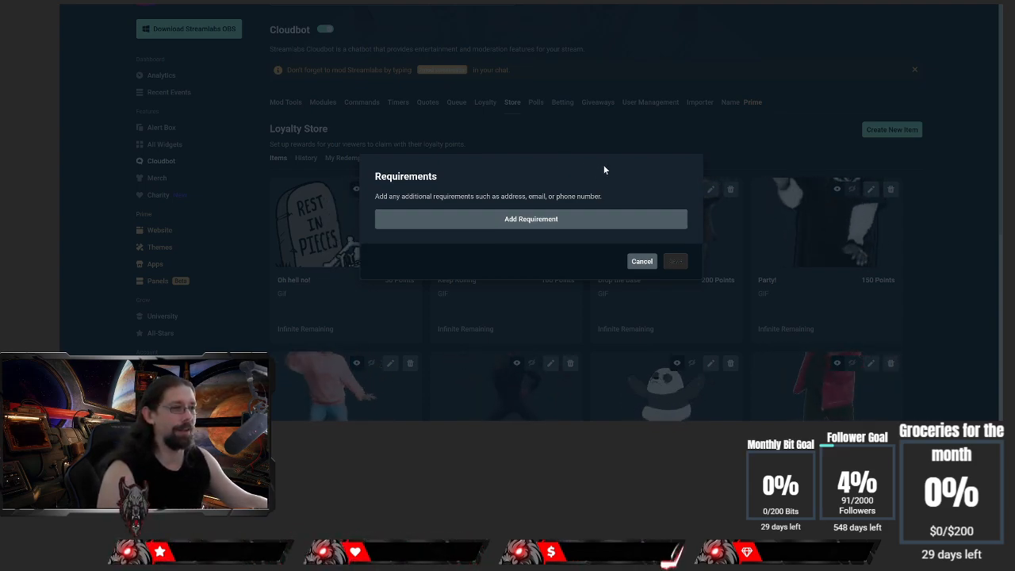
- Cancel the item editor, returning to the Loyalty Store list with Oh hell no! at 50 Points
{"action": "left_click", "coordinate": [640, 260]}
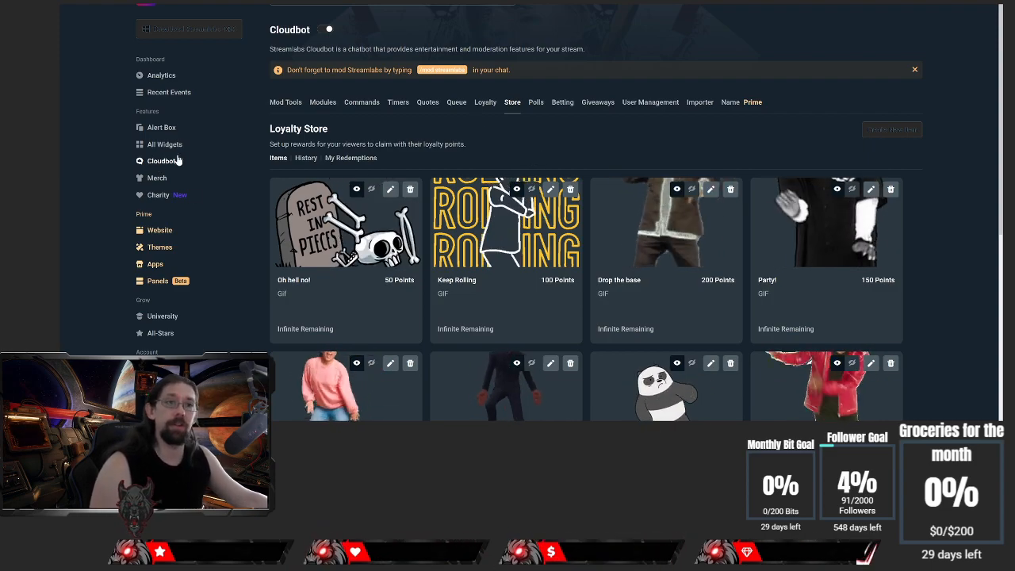
{"action": "left_click", "coordinate": [161, 126]}
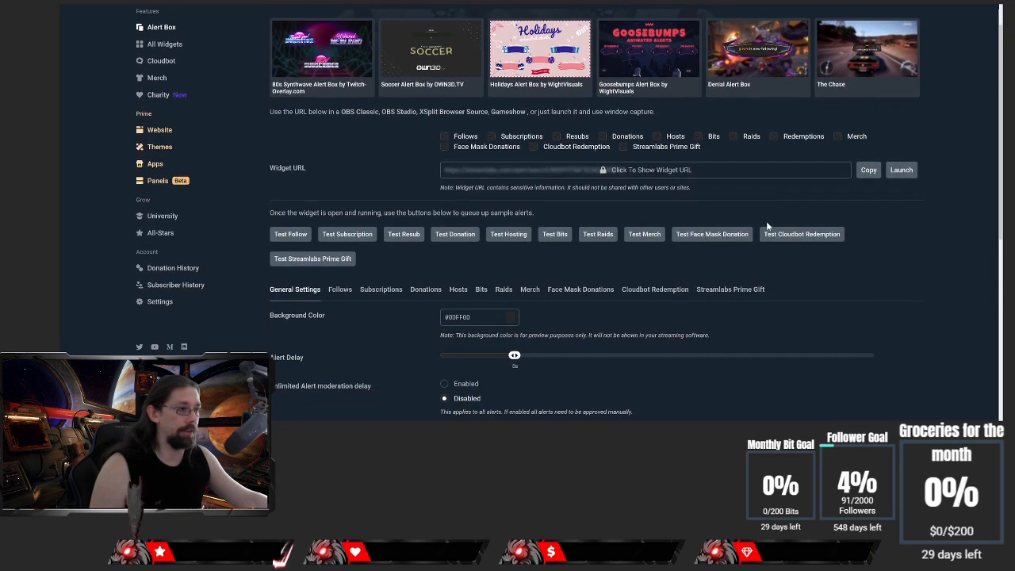
{"action": "left_click", "coordinate": [653, 289]}
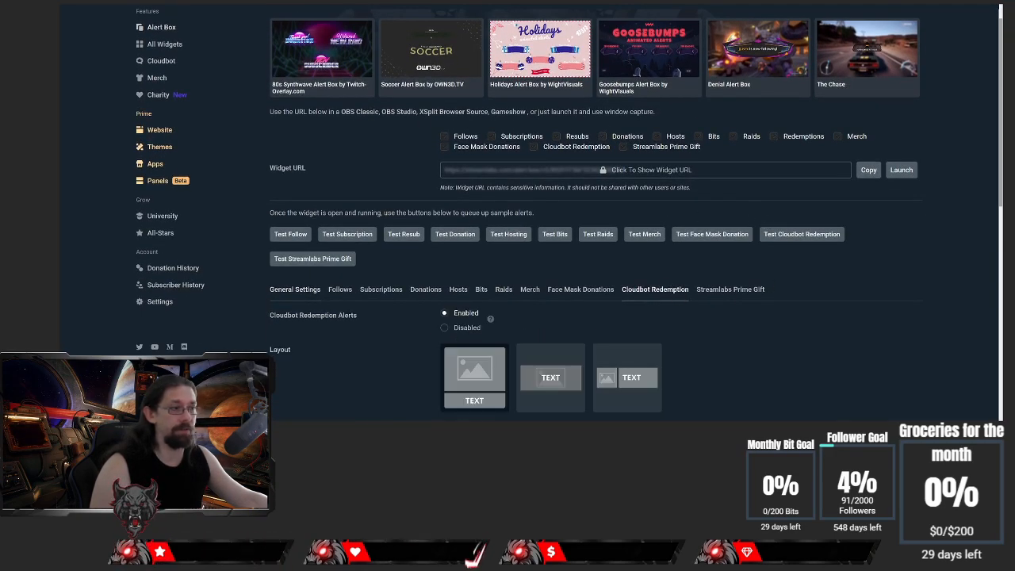
{"action": "scroll", "scroll_direction": "down", "scroll_amount": 3}
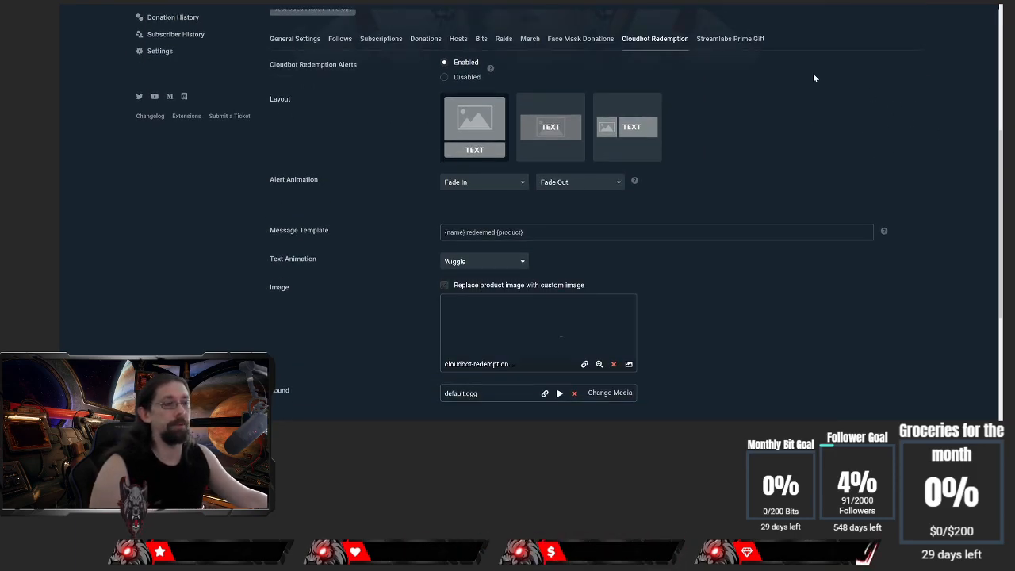
{"action": "mouse_move", "coordinate": [807, 79]}
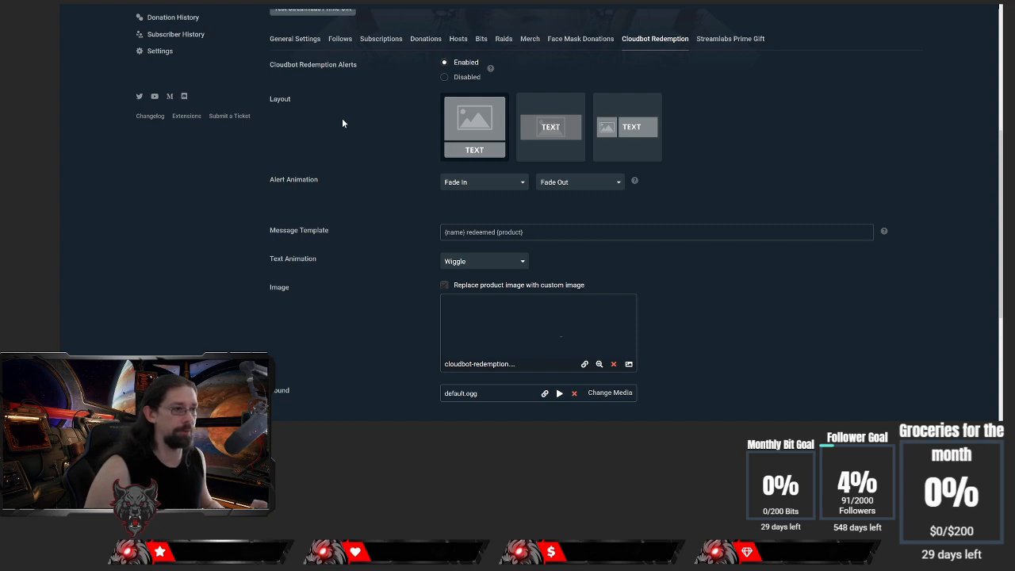
{"action": "mouse_move", "coordinate": [504, 399]}
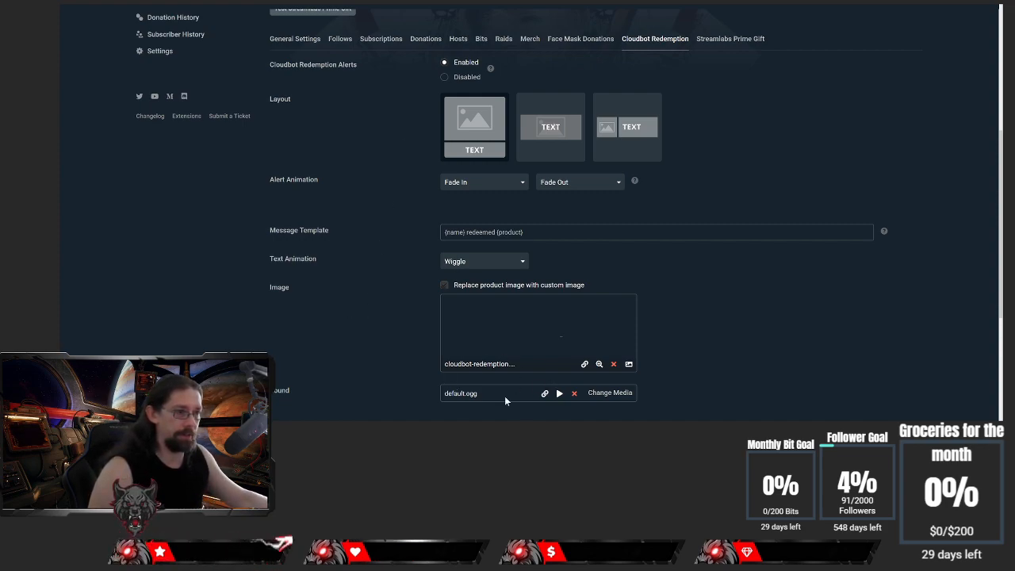
{"action": "mouse_move", "coordinate": [503, 374]}
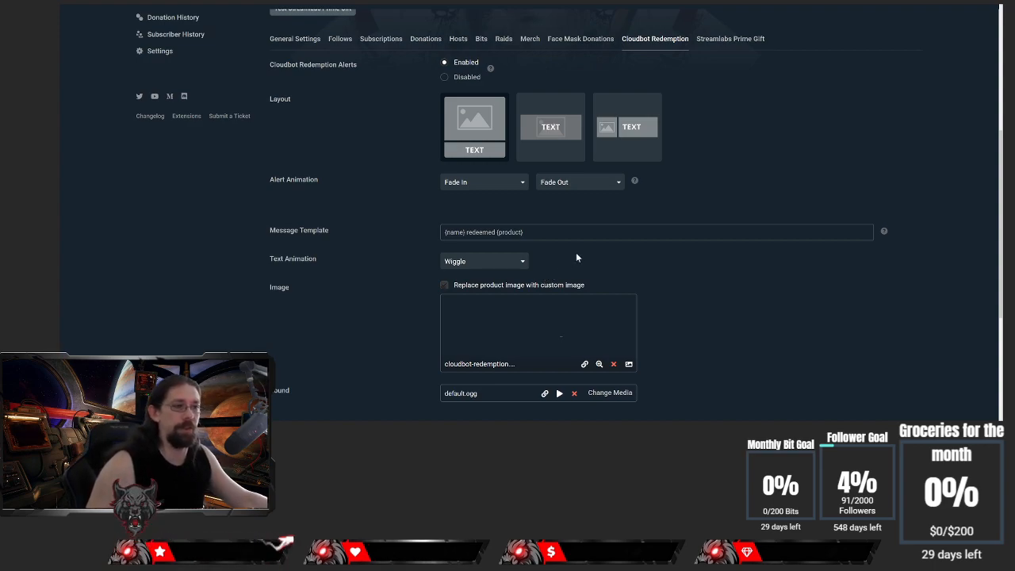
{"action": "mouse_move", "coordinate": [287, 263]}
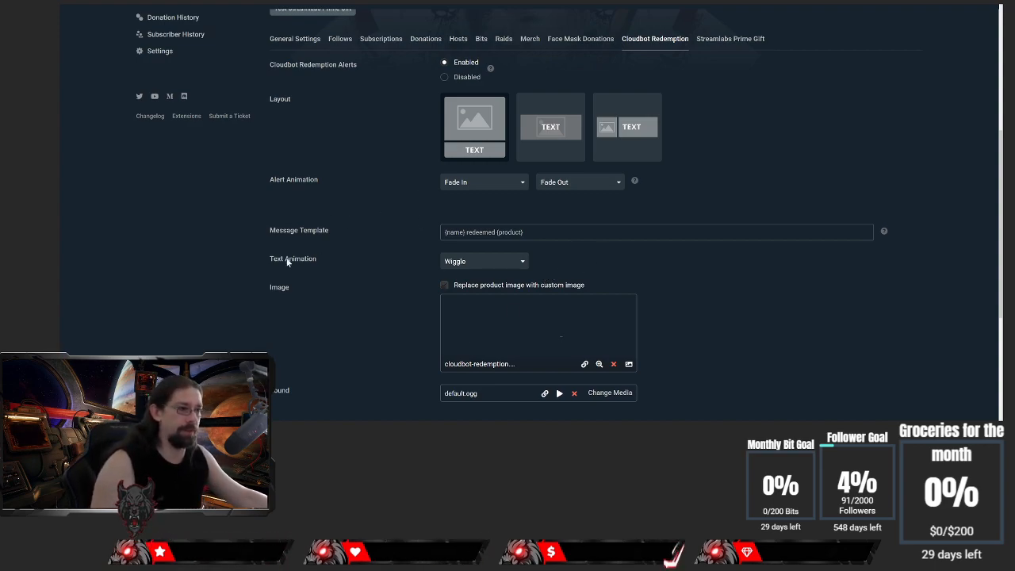
{"action": "mouse_move", "coordinate": [393, 333]}
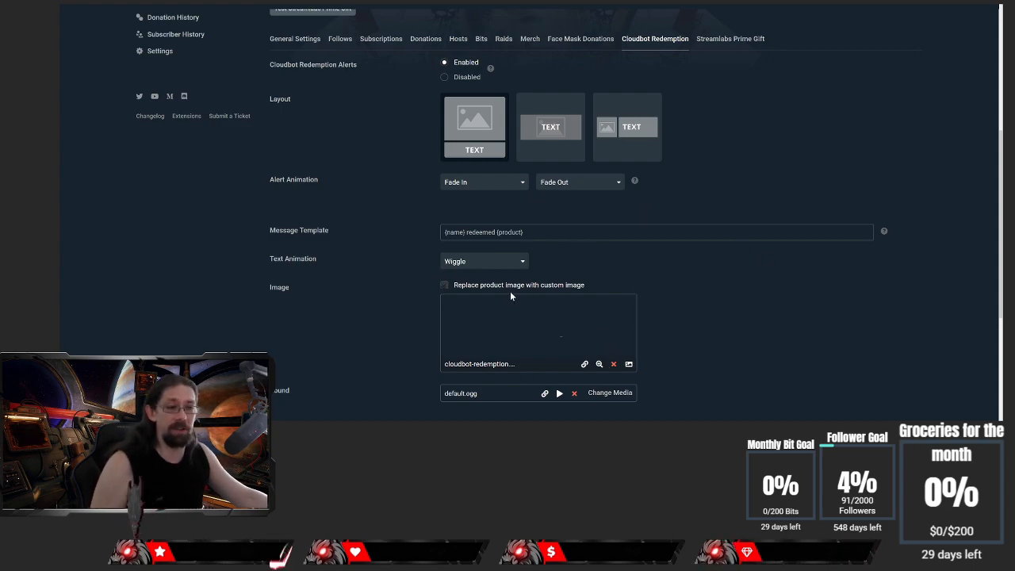
{"action": "scroll", "scroll_direction": "down", "scroll_amount": 3}
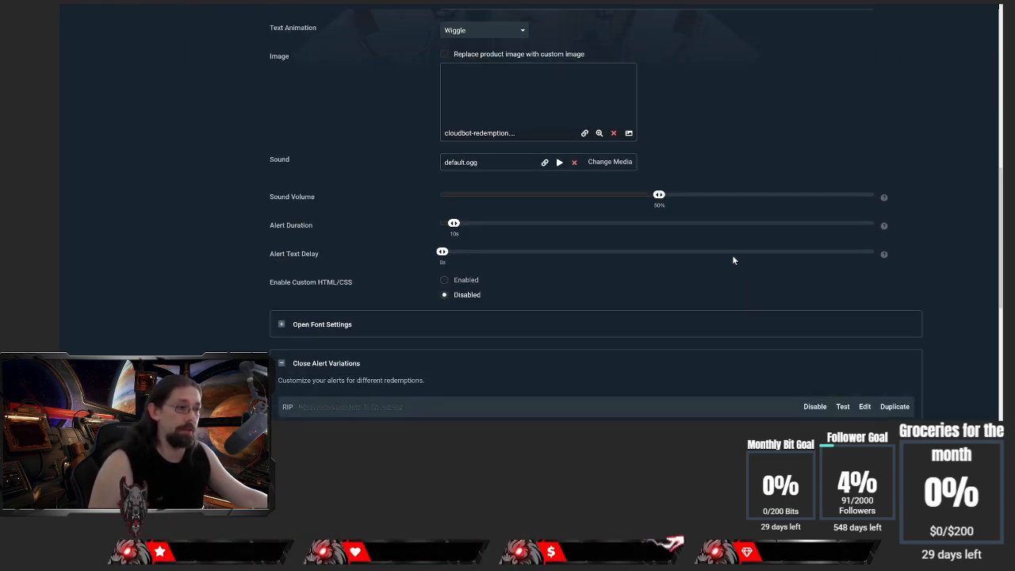
- Edit the RIP alert variation with its Rip gif image and no sound
{"action": "scroll", "scroll_direction": "down", "scroll_amount": 3}
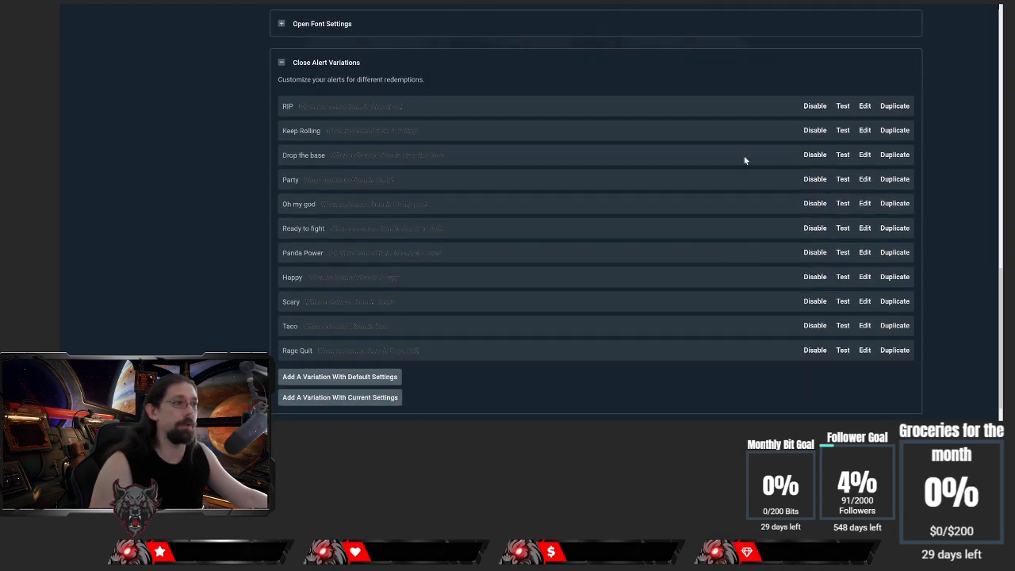
{"action": "mouse_move", "coordinate": [646, 350]}
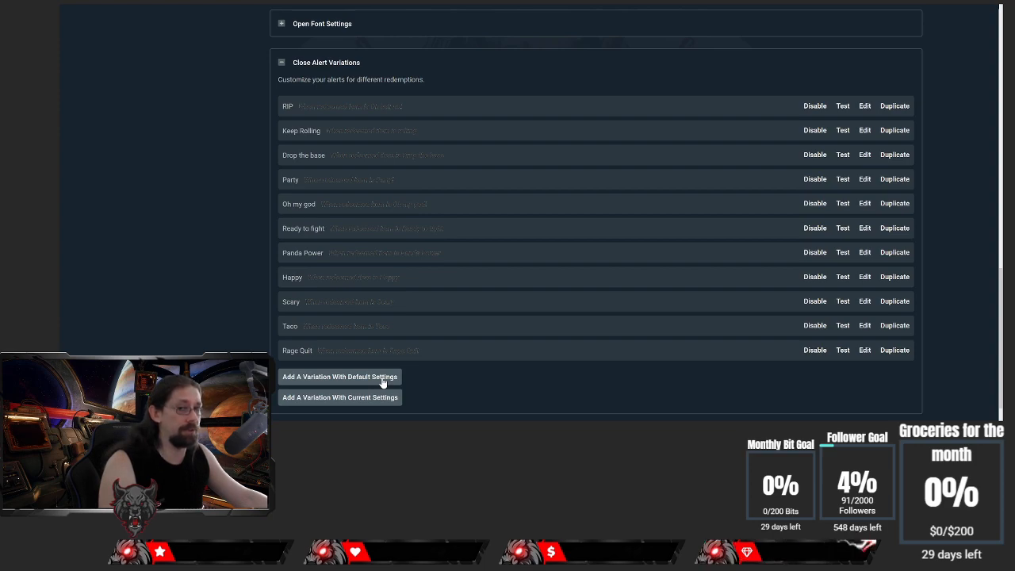
{"action": "mouse_move", "coordinate": [827, 136]}
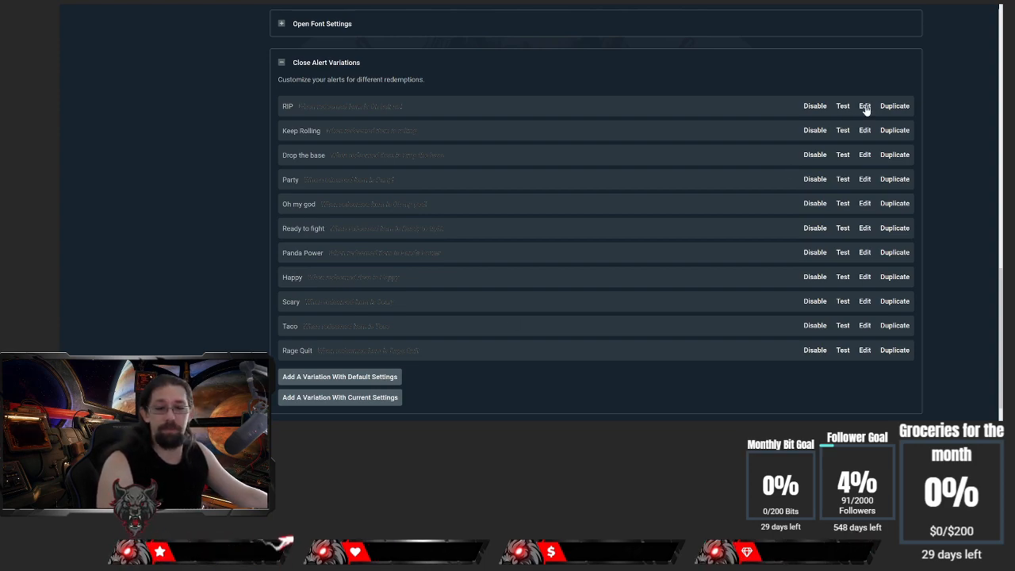
{"action": "left_click", "coordinate": [864, 105]}
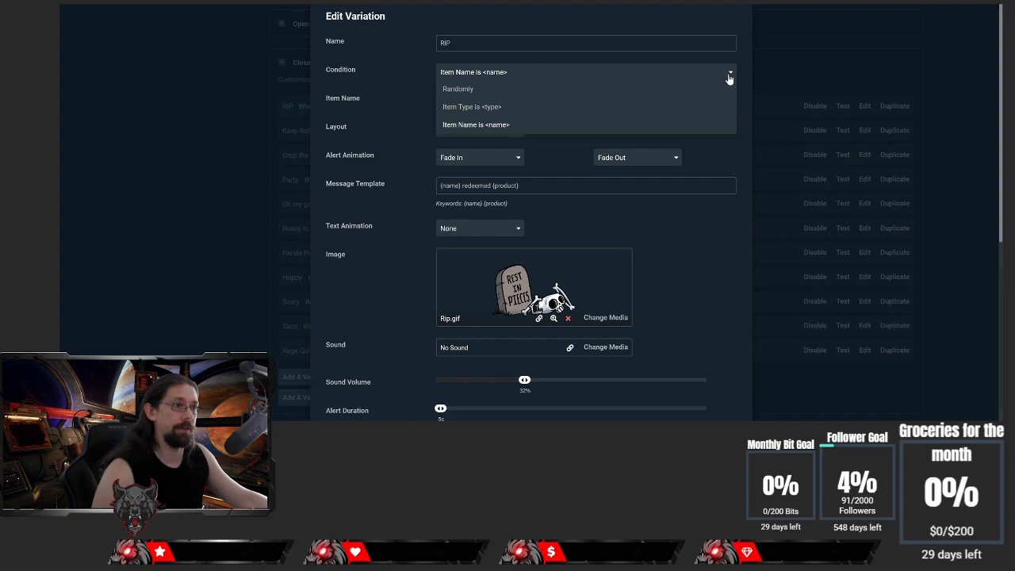
{"action": "mouse_move", "coordinate": [507, 111]}
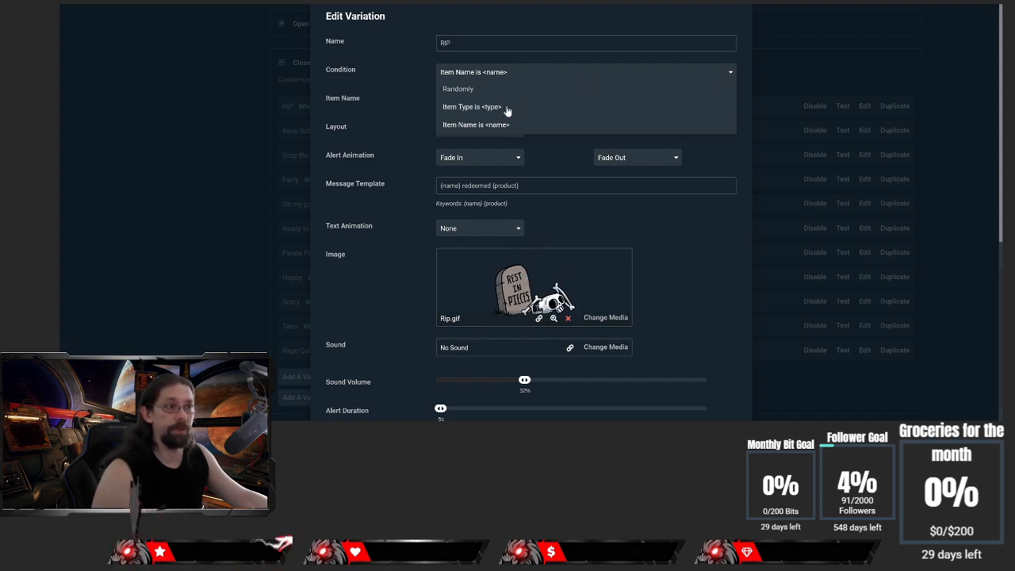
{"action": "mouse_move", "coordinate": [483, 95]}
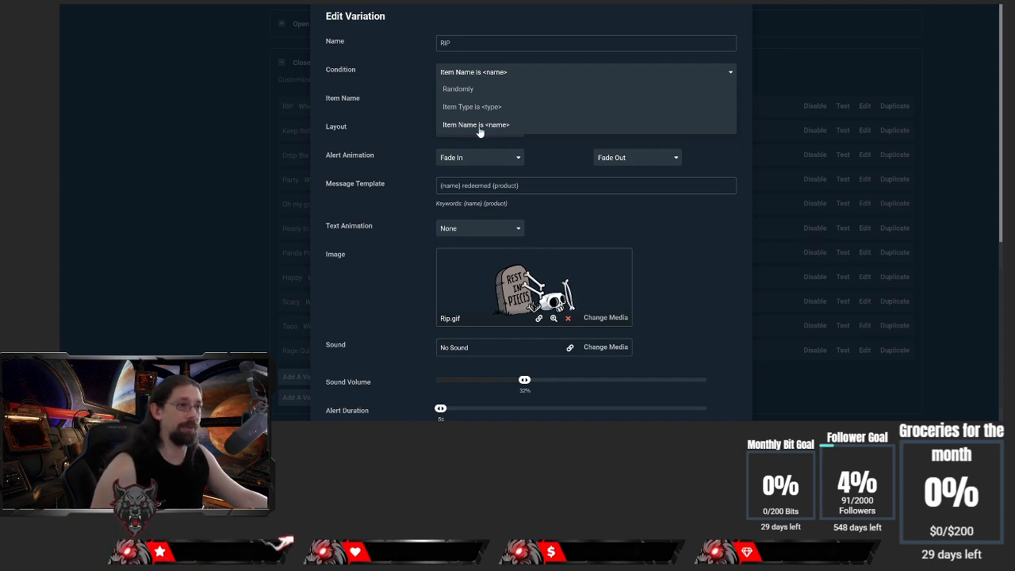
{"action": "left_click", "coordinate": [475, 124]}
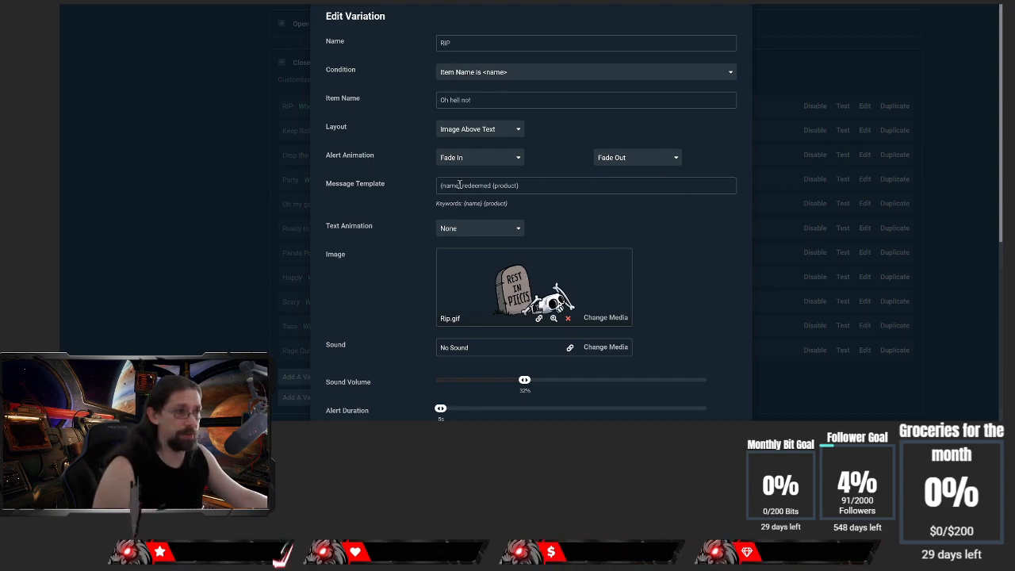
{"action": "scroll", "scroll_direction": "down", "scroll_amount": 3}
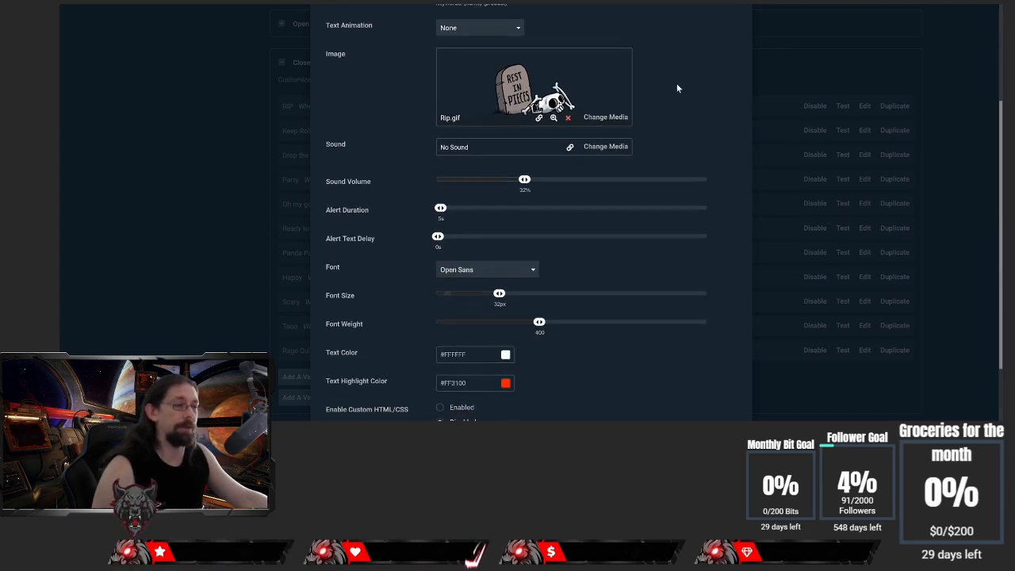
{"action": "mouse_move", "coordinate": [688, 65]}
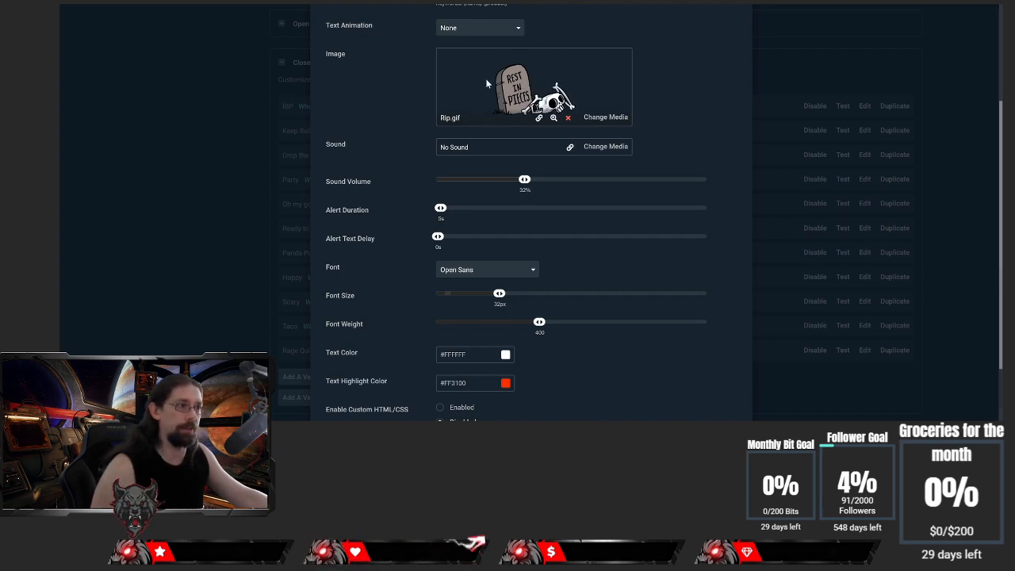
{"action": "mouse_move", "coordinate": [433, 251]}
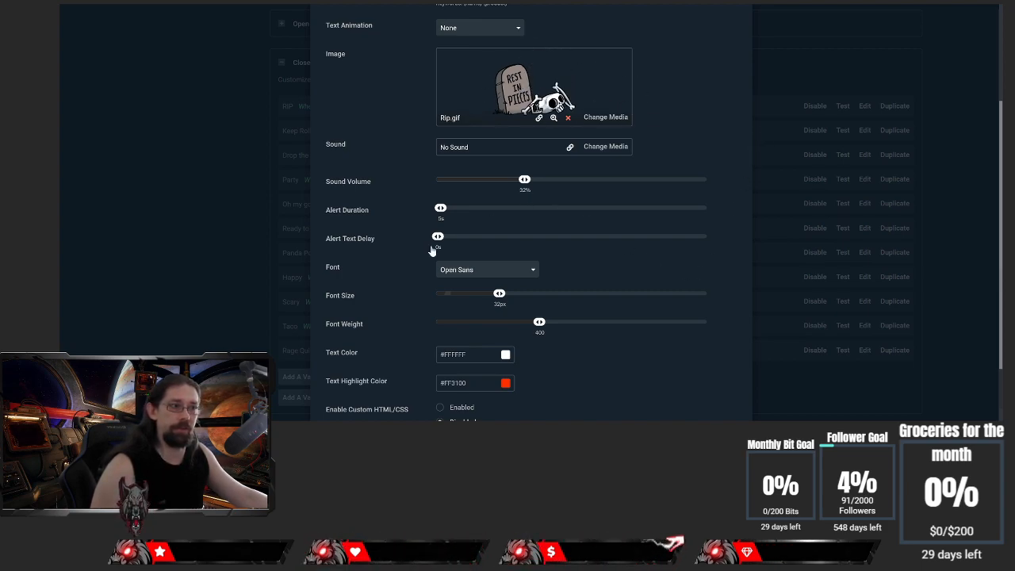
{"action": "mouse_move", "coordinate": [448, 212]}
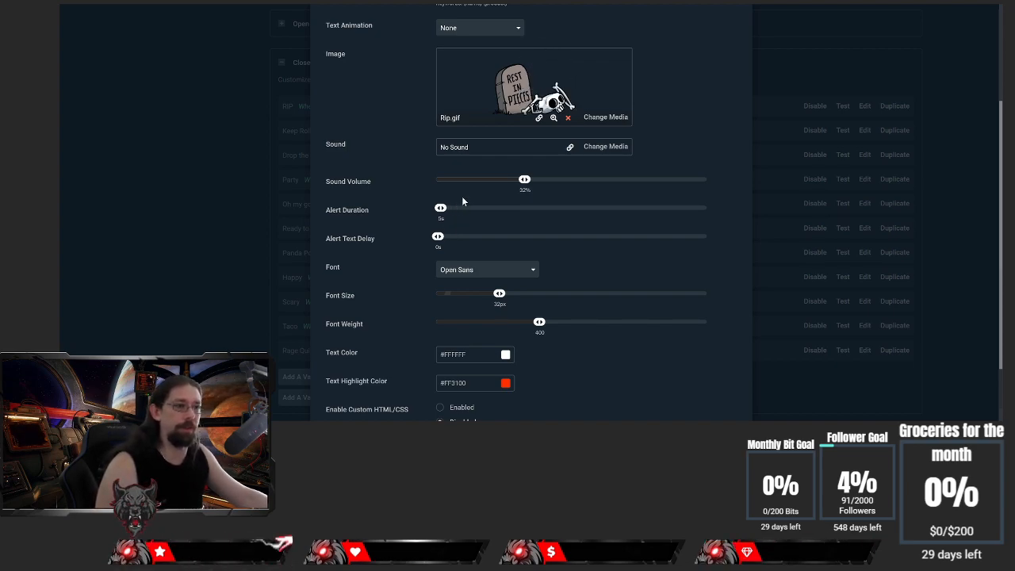
{"action": "mouse_move", "coordinate": [507, 193]}
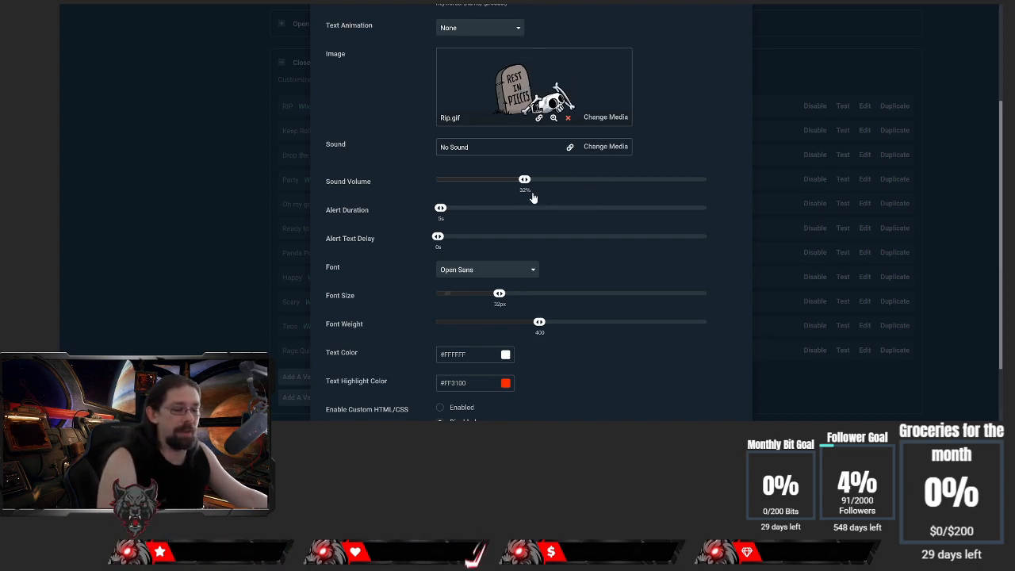
{"action": "mouse_move", "coordinate": [574, 193]}
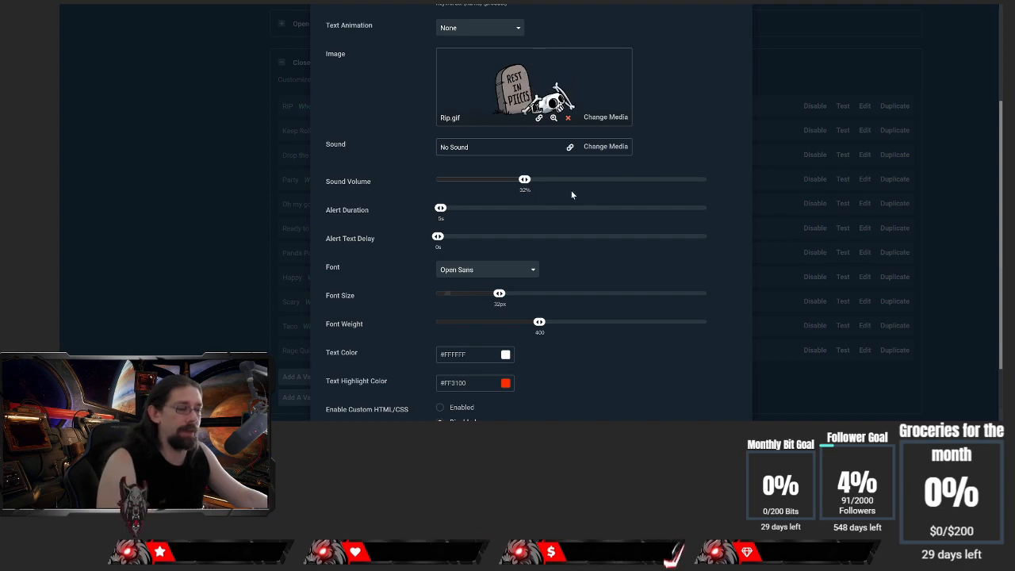
{"action": "scroll", "scroll_direction": "down", "scroll_amount": 3}
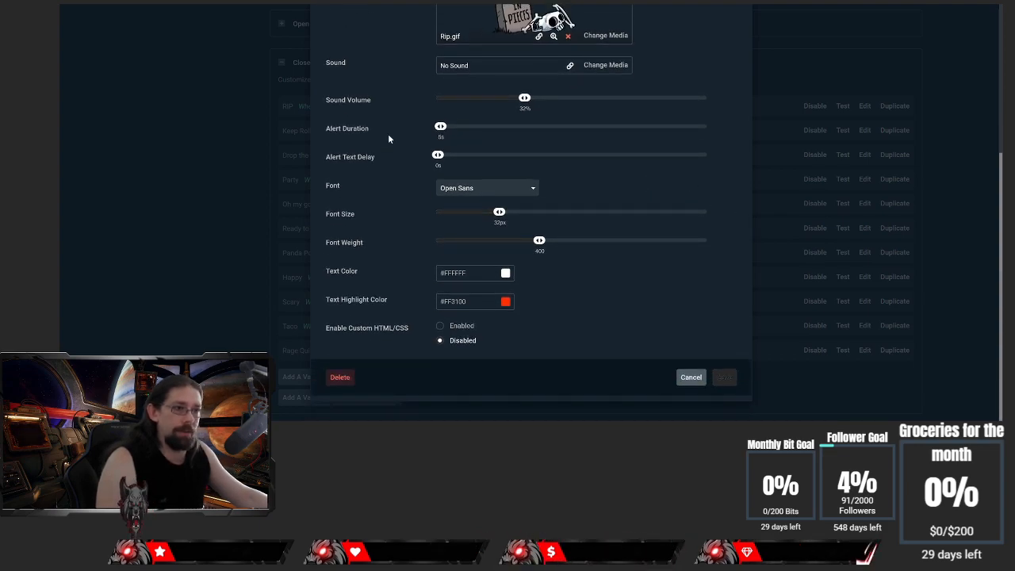
{"action": "mouse_move", "coordinate": [419, 104]}
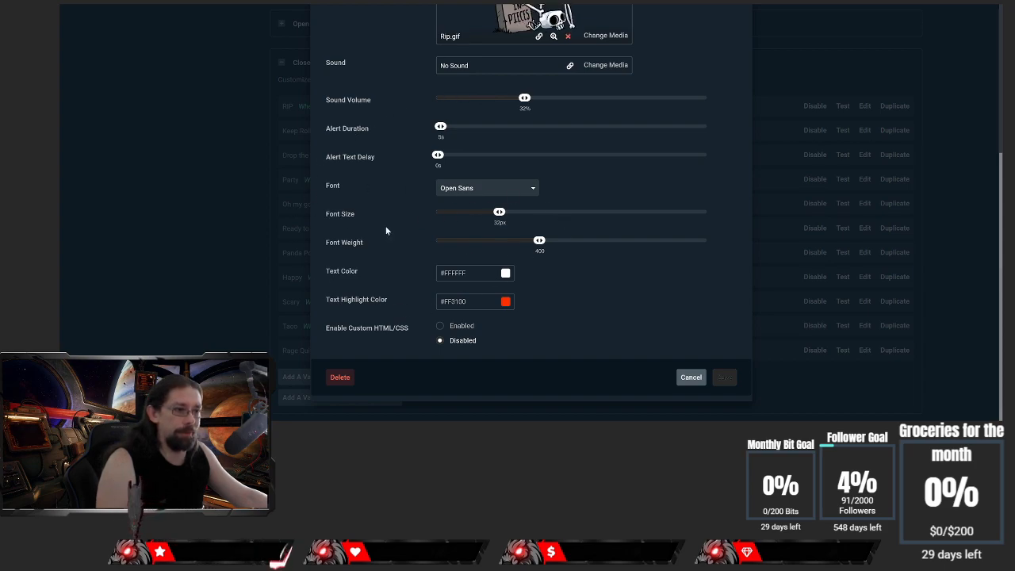
{"action": "mouse_move", "coordinate": [458, 219]}
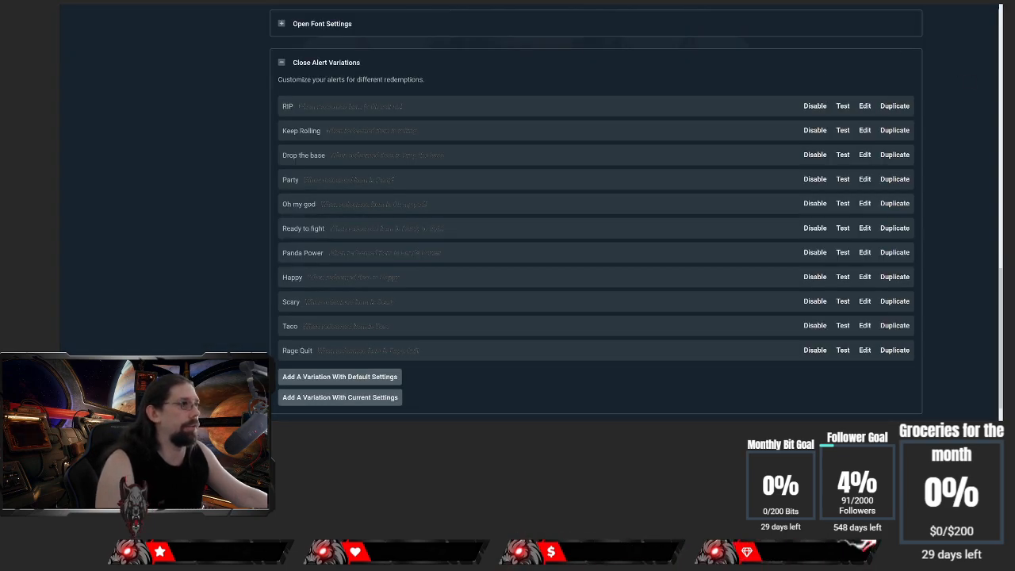
{"action": "mouse_move", "coordinate": [900, 106]}
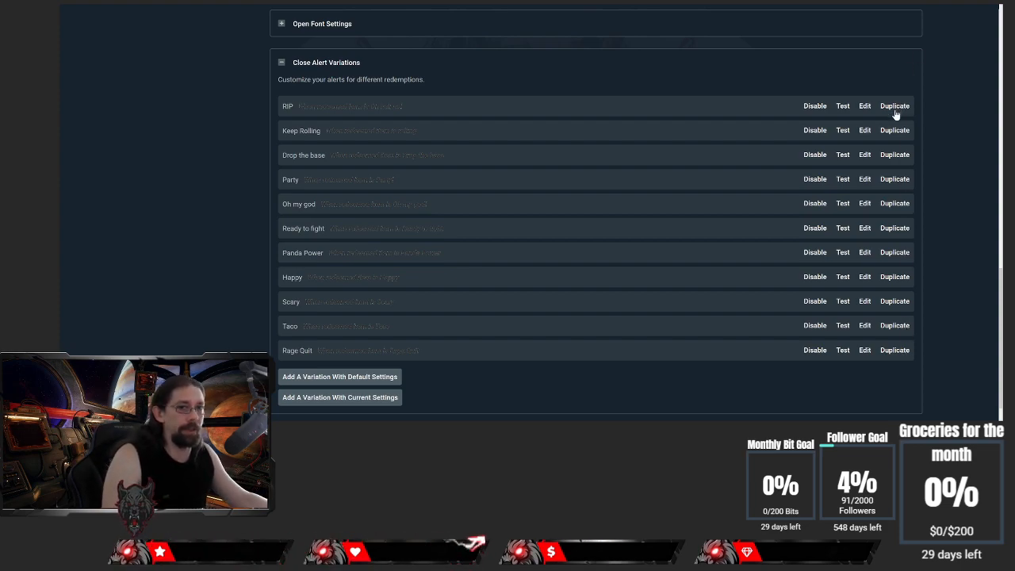
{"action": "mouse_move", "coordinate": [889, 94]}
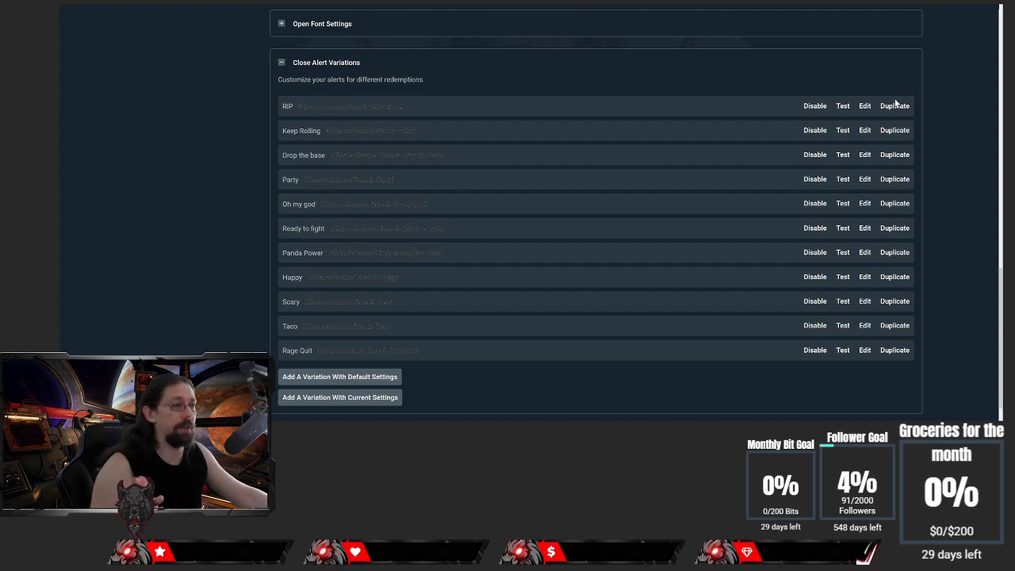
{"action": "mouse_move", "coordinate": [864, 111]}
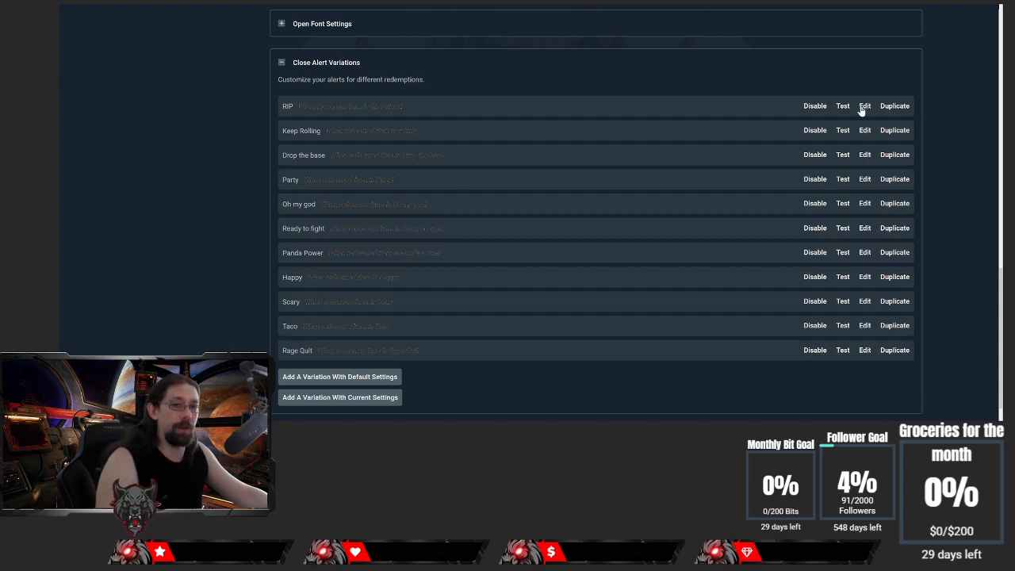
{"action": "mouse_move", "coordinate": [856, 83]}
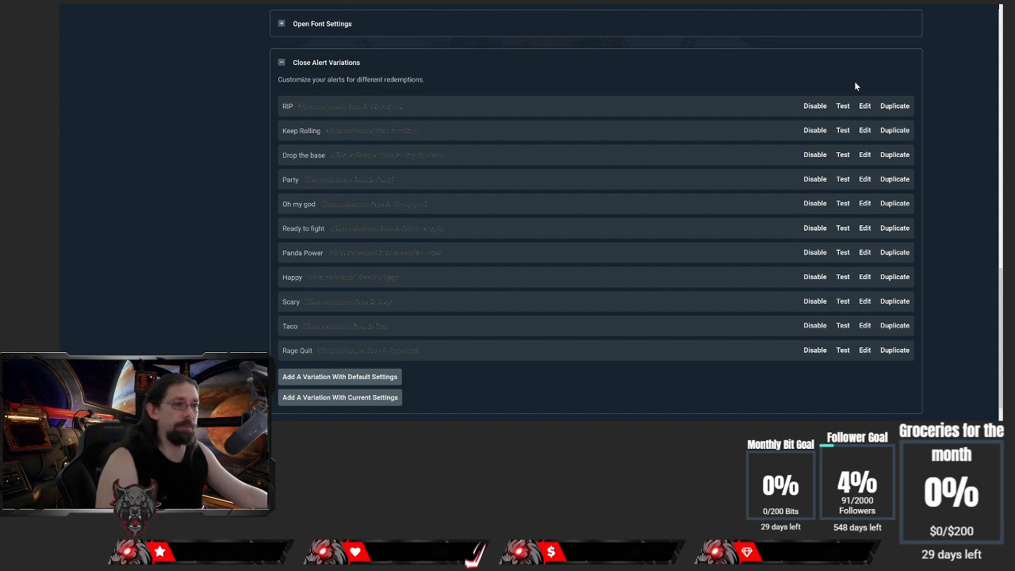
{"action": "mouse_move", "coordinate": [568, 355]}
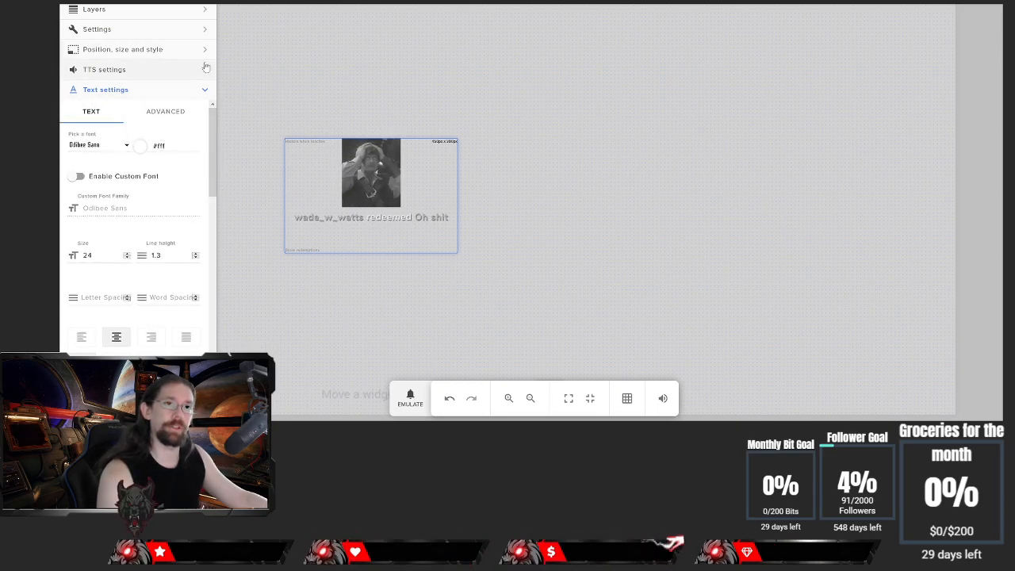
{"action": "mouse_move", "coordinate": [501, 342]}
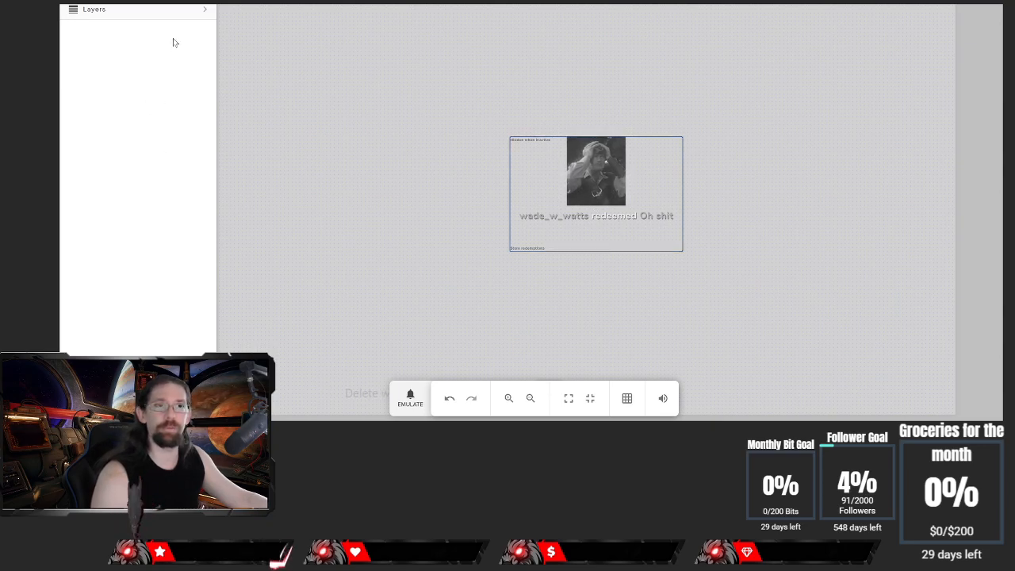
- Check the Bullshit variant's image and sound settings, then switch to the store item editor
{"action": "left_click", "coordinate": [95, 9]}
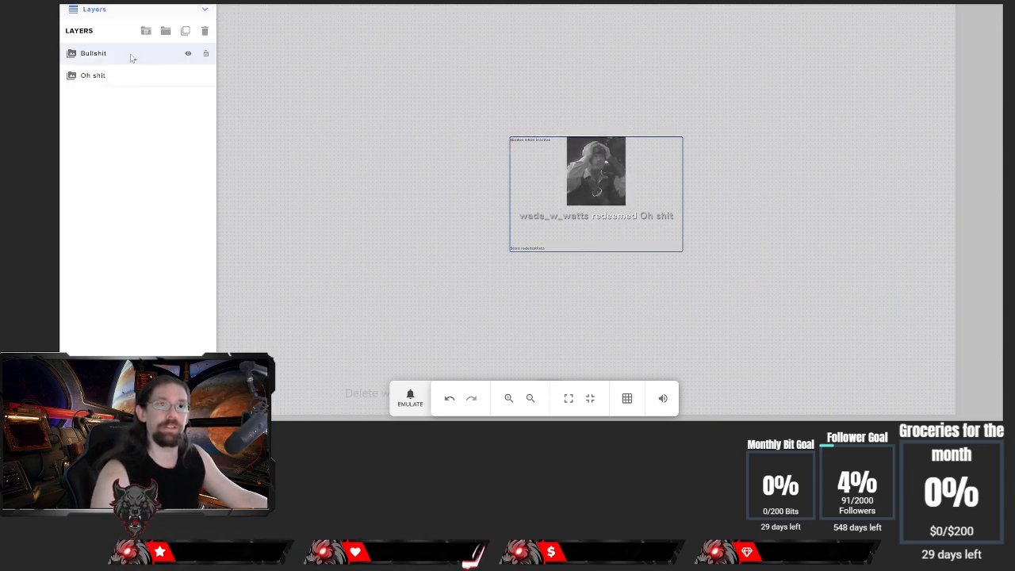
{"action": "left_click", "coordinate": [92, 75]}
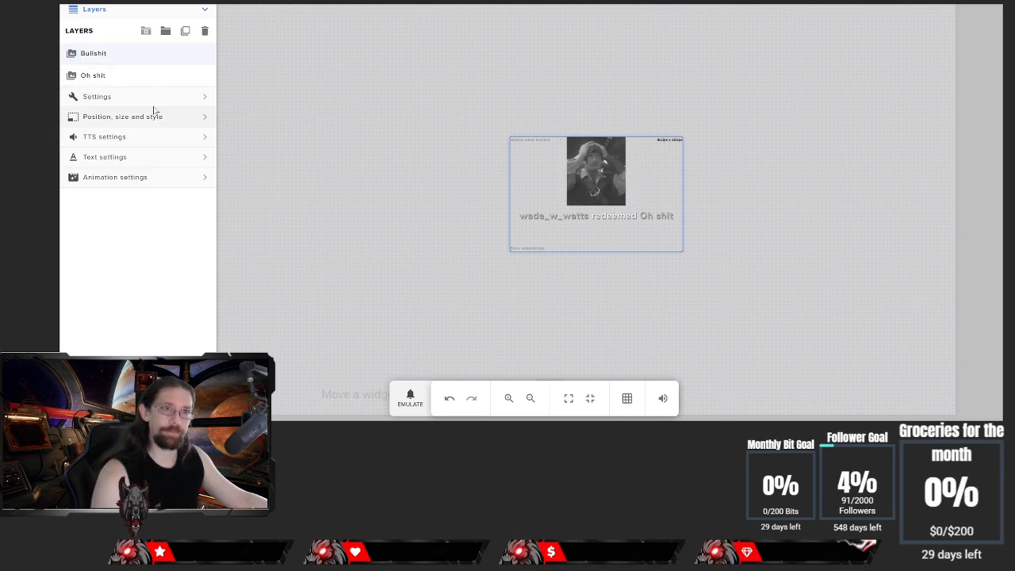
{"action": "left_click", "coordinate": [96, 97]}
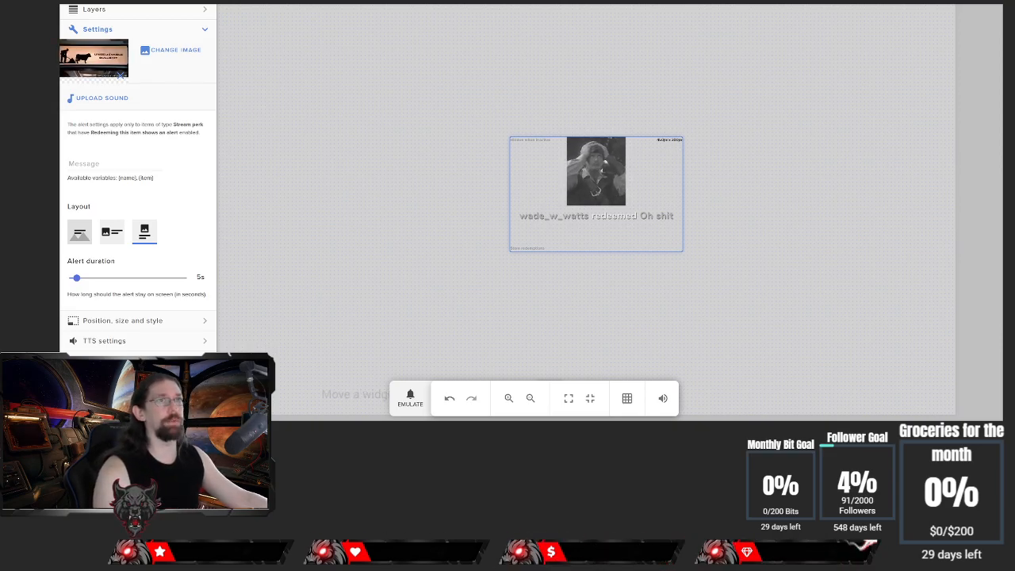
{"action": "left_click", "coordinate": [844, 27]}
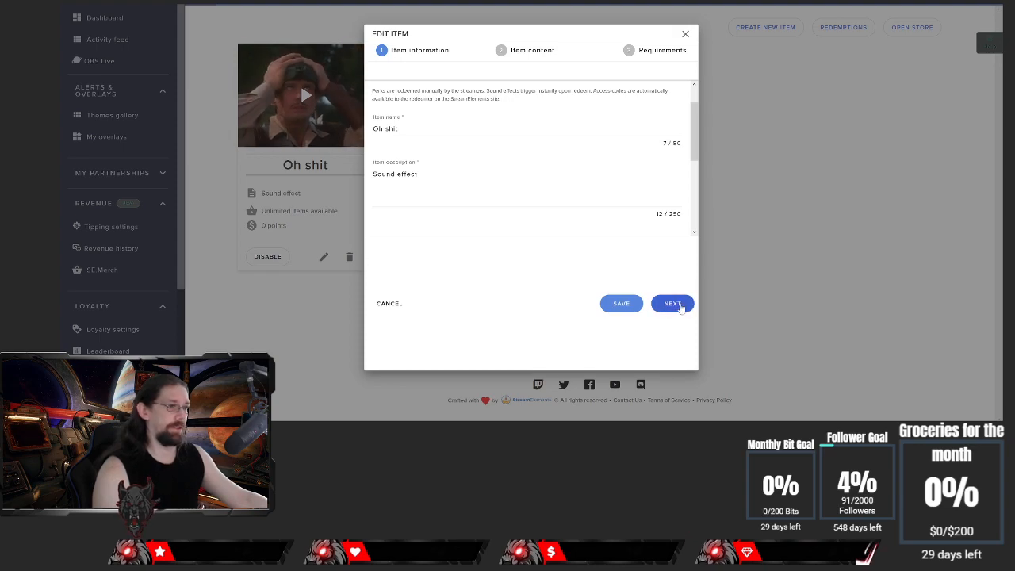
{"action": "left_click", "coordinate": [672, 303]}
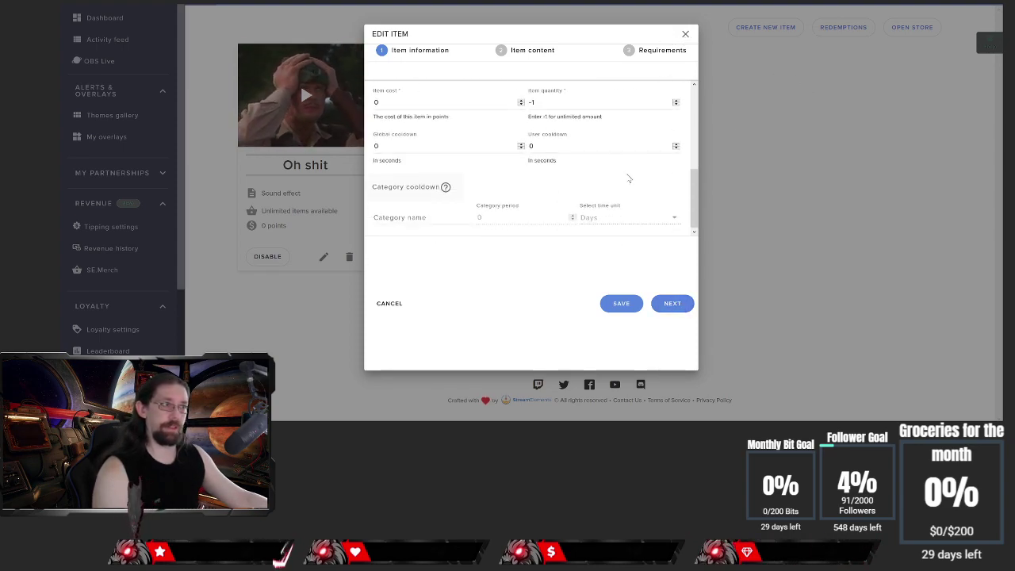
{"action": "left_click", "coordinate": [684, 34]}
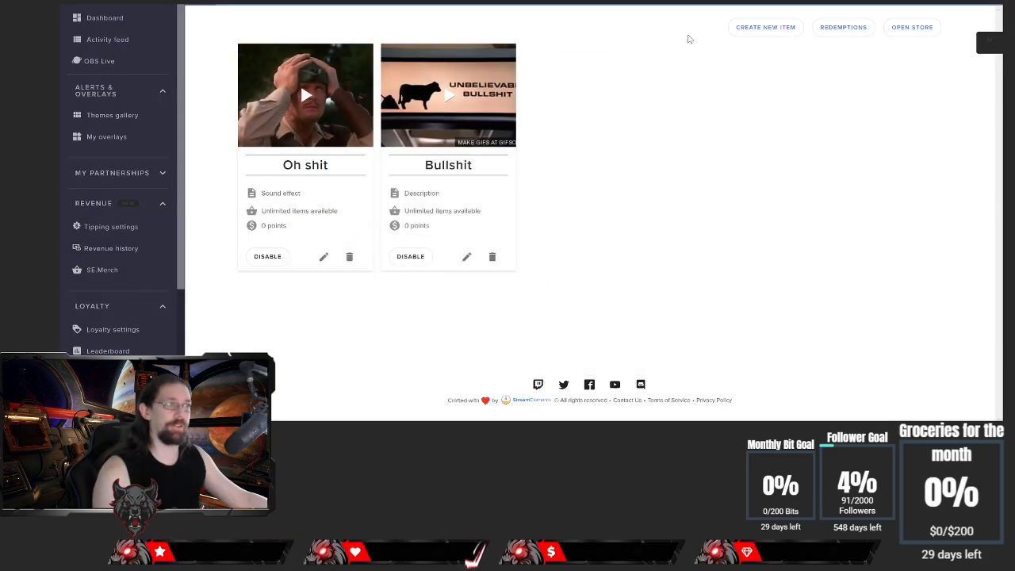
{"action": "mouse_move", "coordinate": [466, 257]}
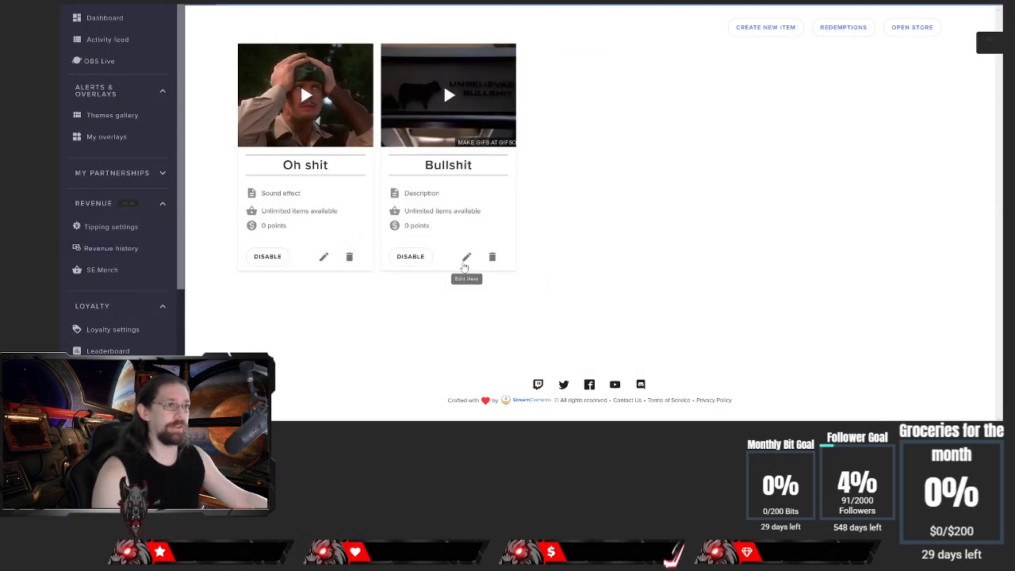
{"action": "left_click", "coordinate": [466, 257]}
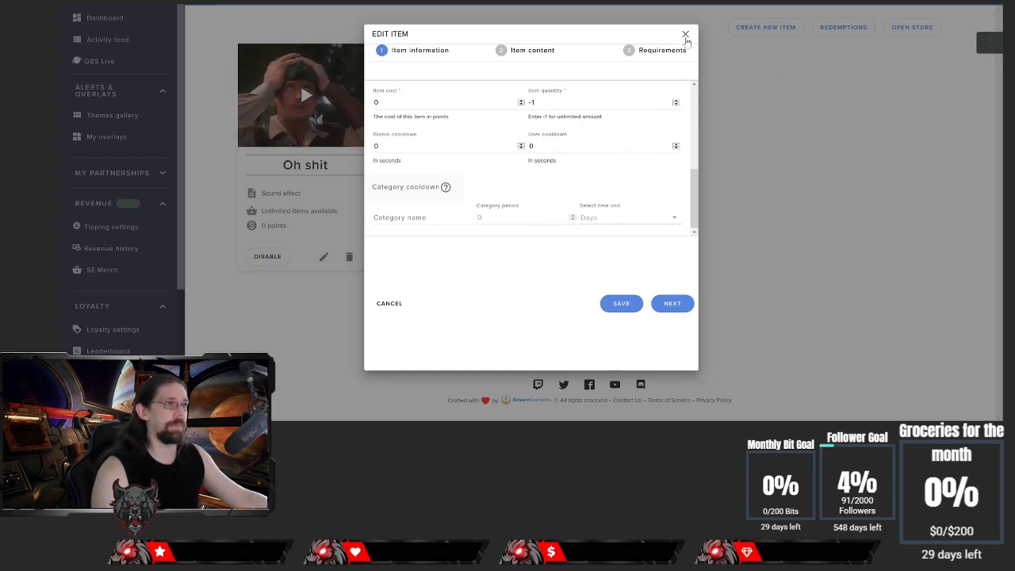
{"action": "left_click", "coordinate": [672, 303]}
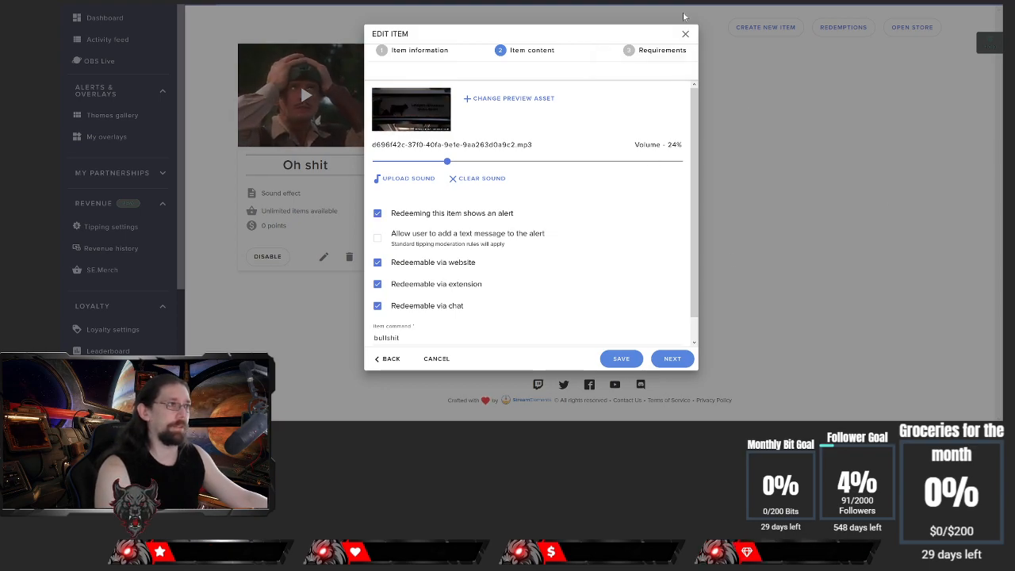
{"action": "left_click", "coordinate": [621, 359]}
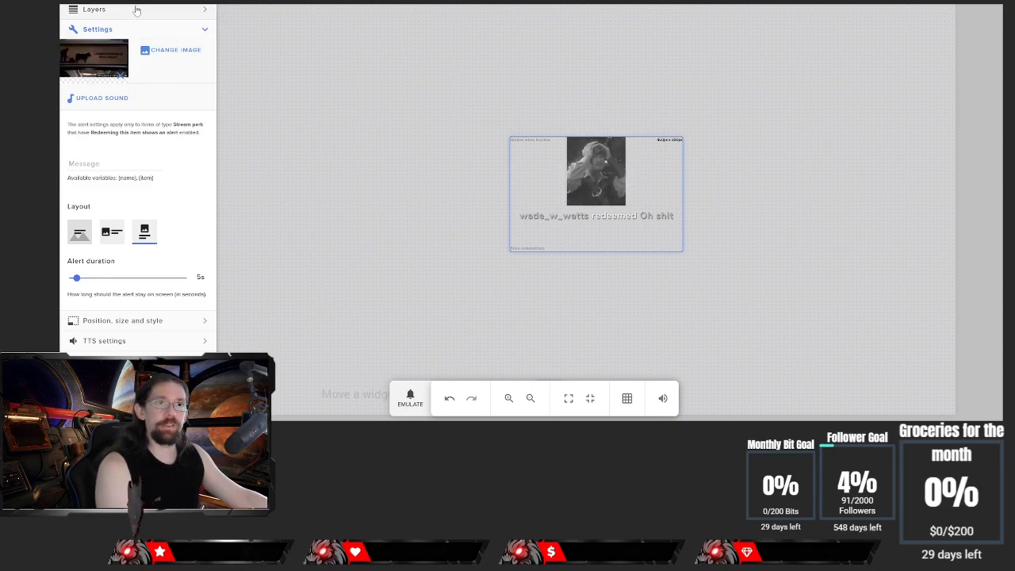
- Add a Store redemptions alert widget to the overlay canvas
{"action": "left_click", "coordinate": [93, 9]}
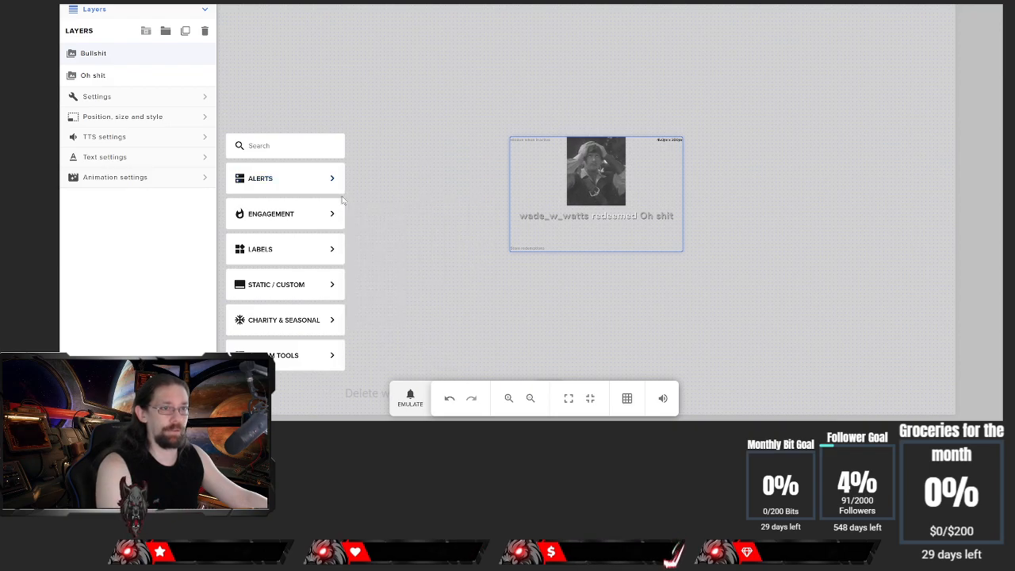
{"action": "left_click", "coordinate": [284, 178]}
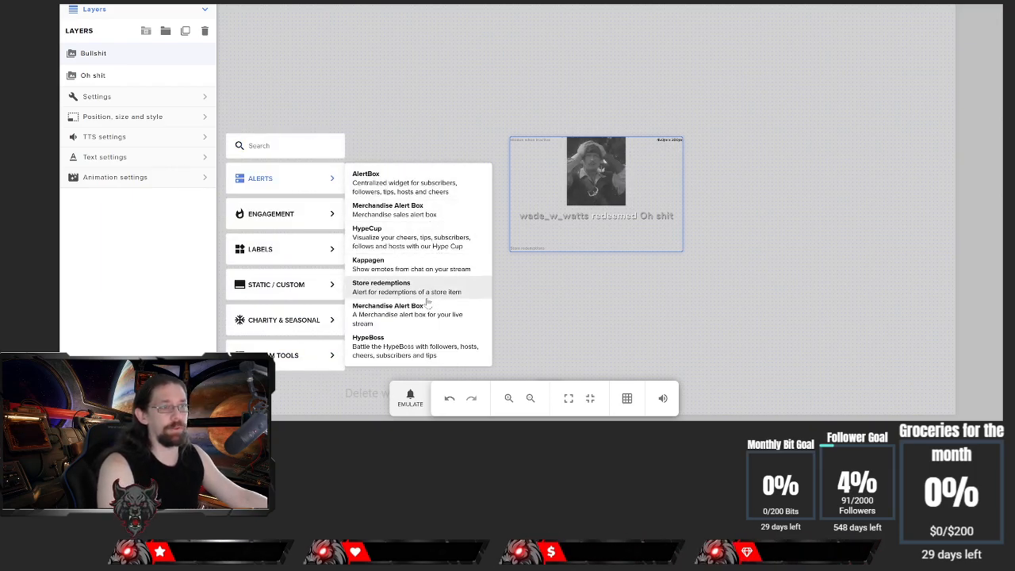
{"action": "left_click", "coordinate": [380, 286]}
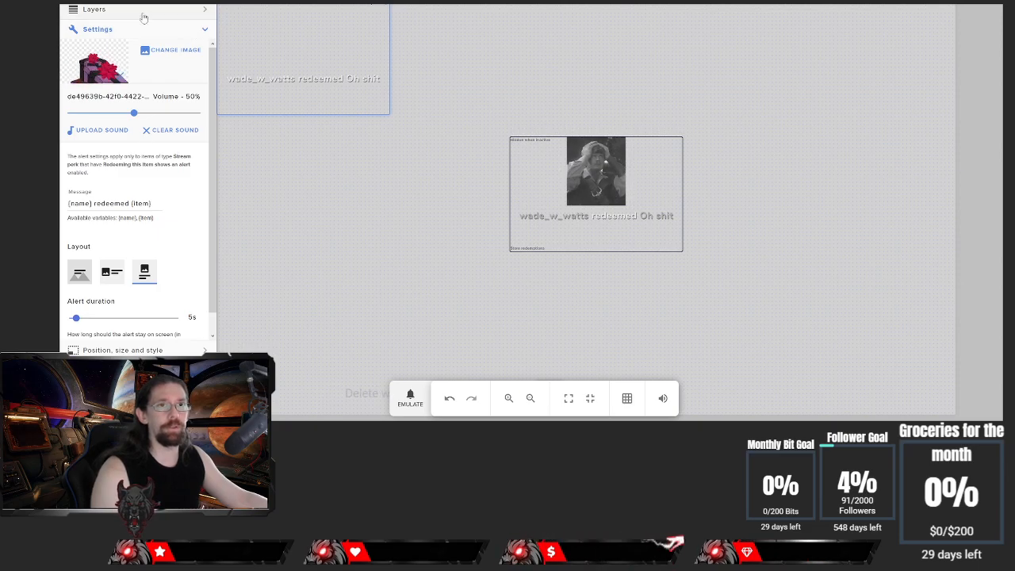
- Set the new alert's text to the custom Nunito font and return to the store items list
{"action": "left_click", "coordinate": [92, 9]}
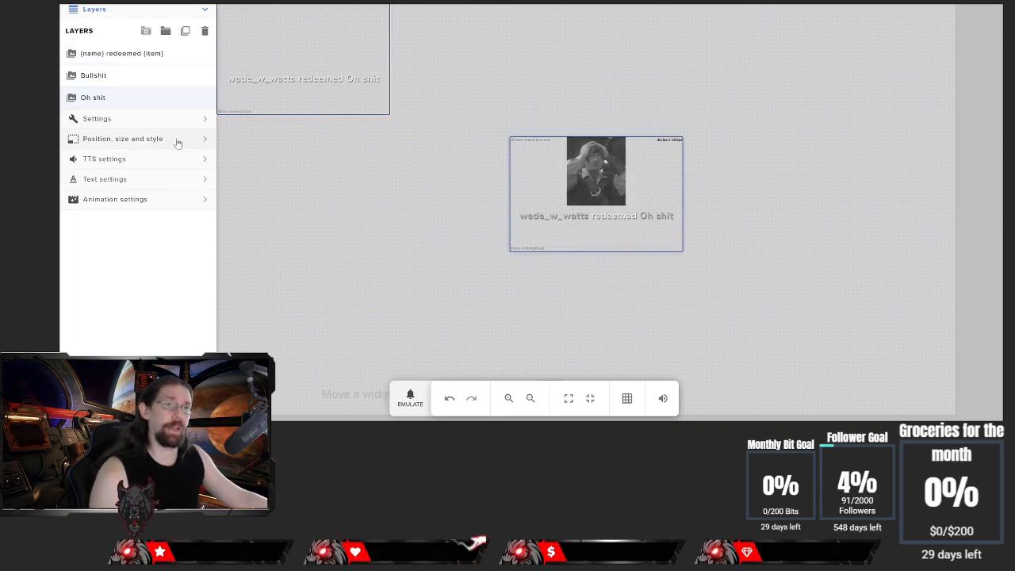
{"action": "left_click", "coordinate": [97, 118]}
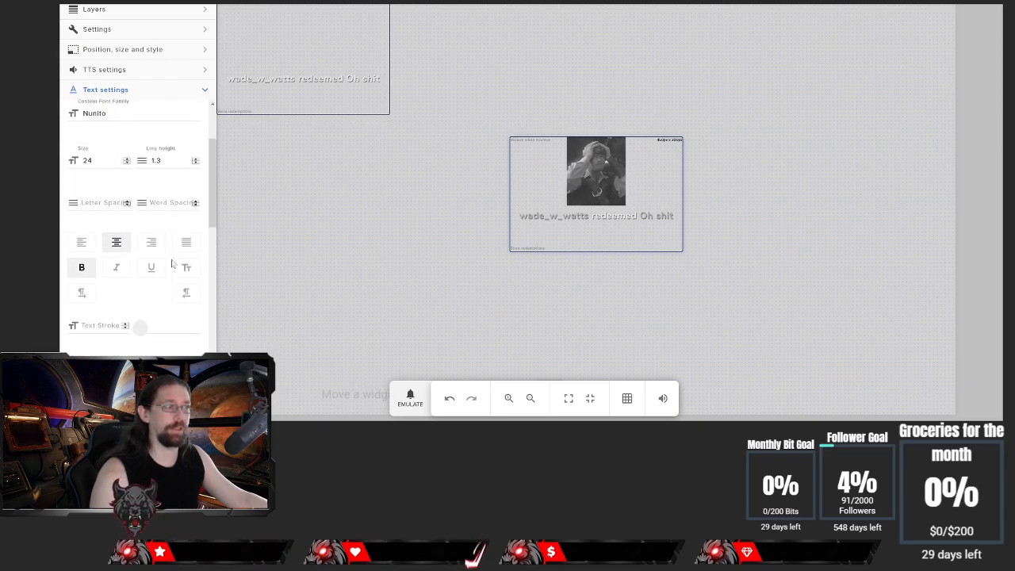
{"action": "left_click", "coordinate": [76, 126]}
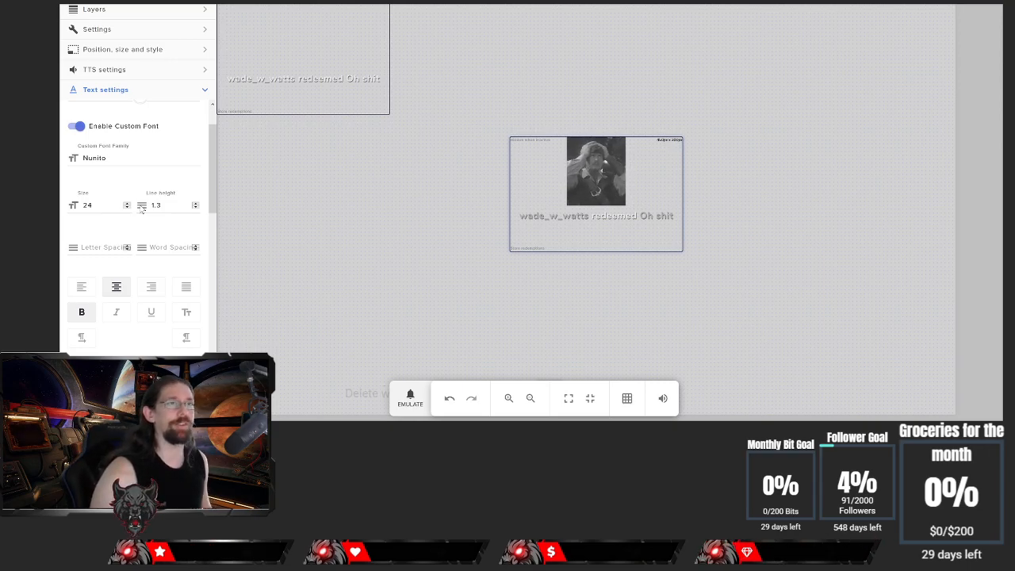
{"action": "mouse_move", "coordinate": [114, 251]}
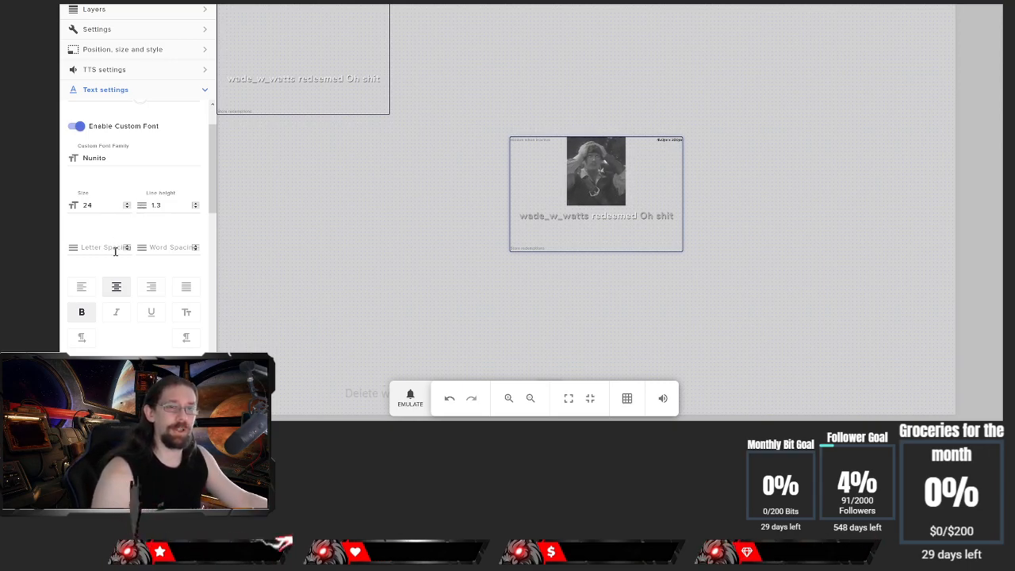
{"action": "left_click", "coordinate": [76, 125]}
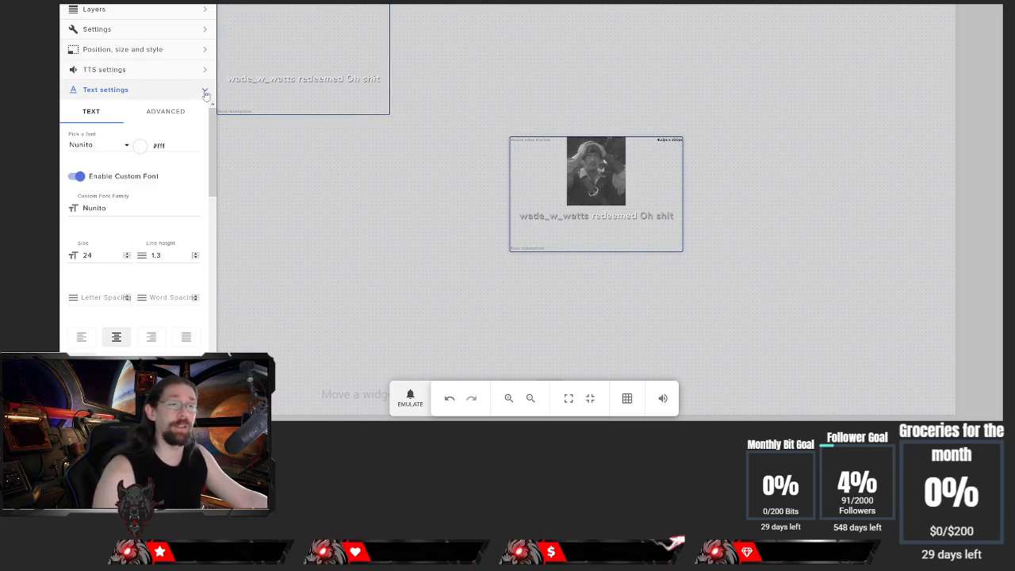
{"action": "left_click", "coordinate": [206, 89]}
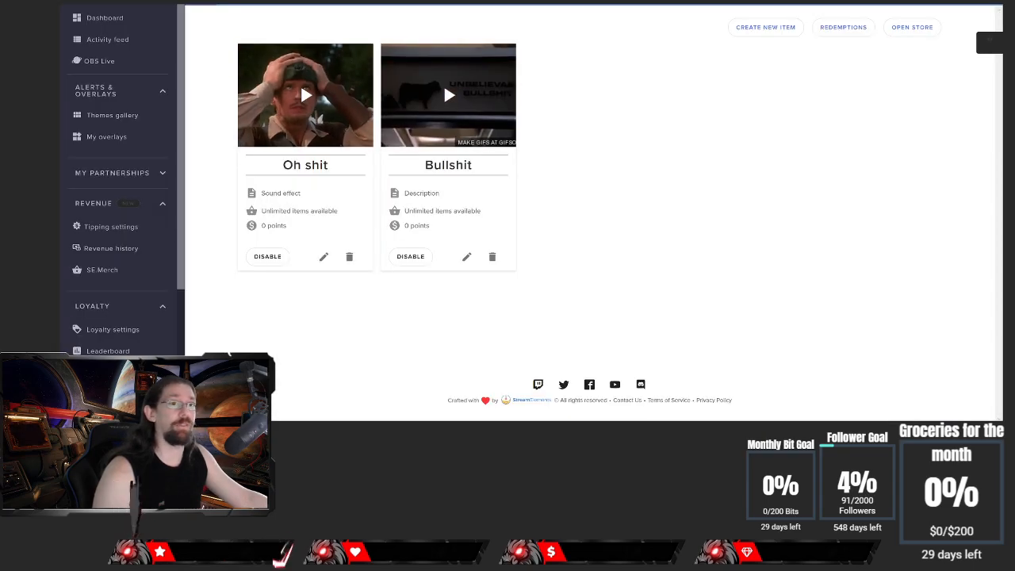
- View the public Stream Store page offering the Oh shit and Bullshit items
{"action": "left_click", "coordinate": [911, 26]}
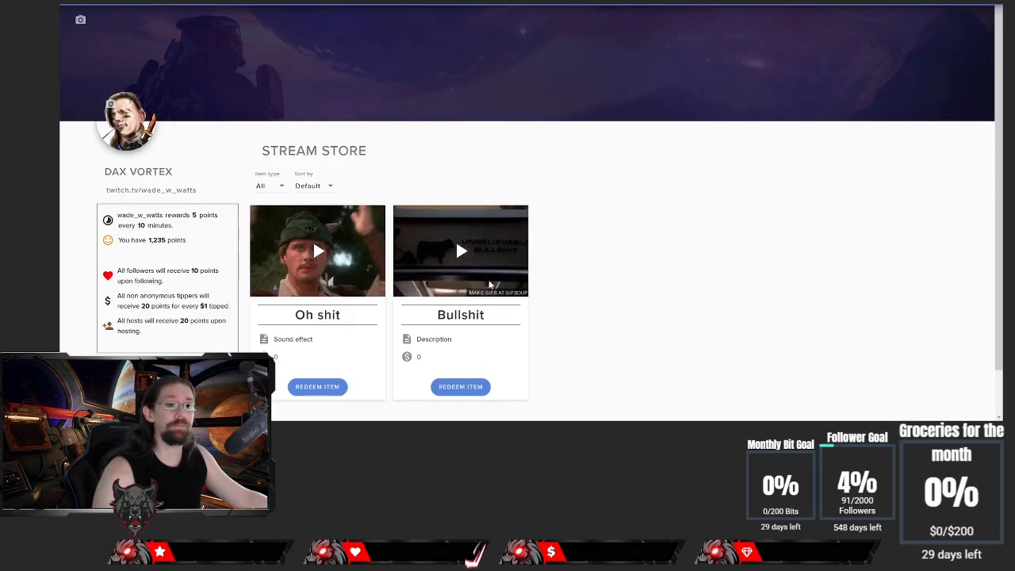
{"action": "scroll", "scroll_direction": "down", "scroll_amount": 3}
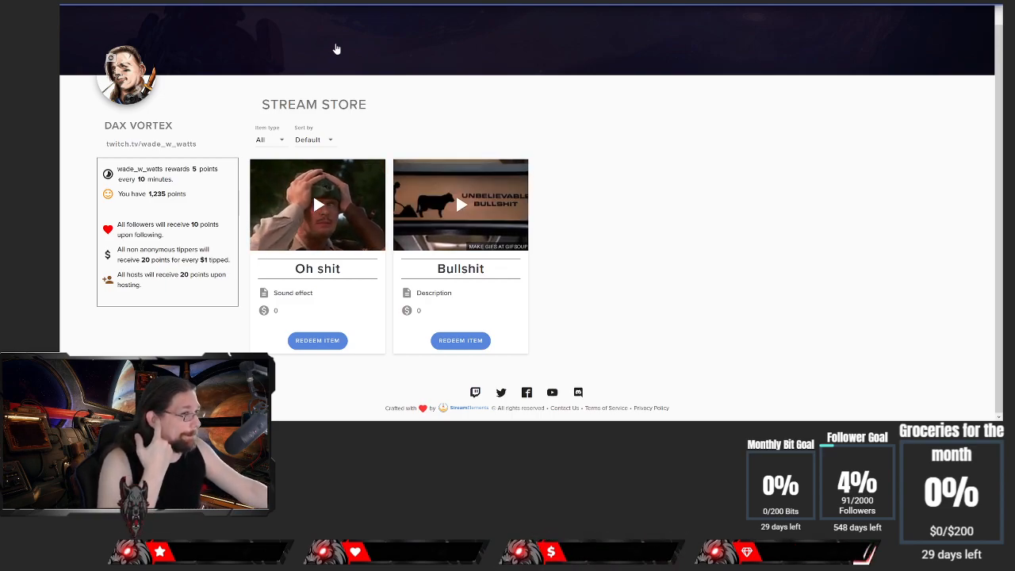
{"action": "mouse_move", "coordinate": [314, 66]}
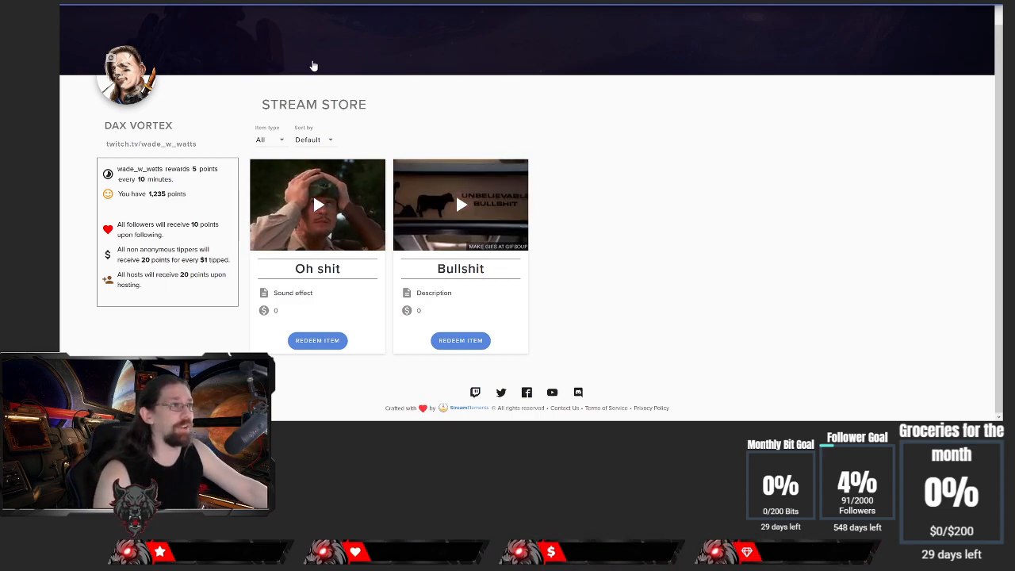